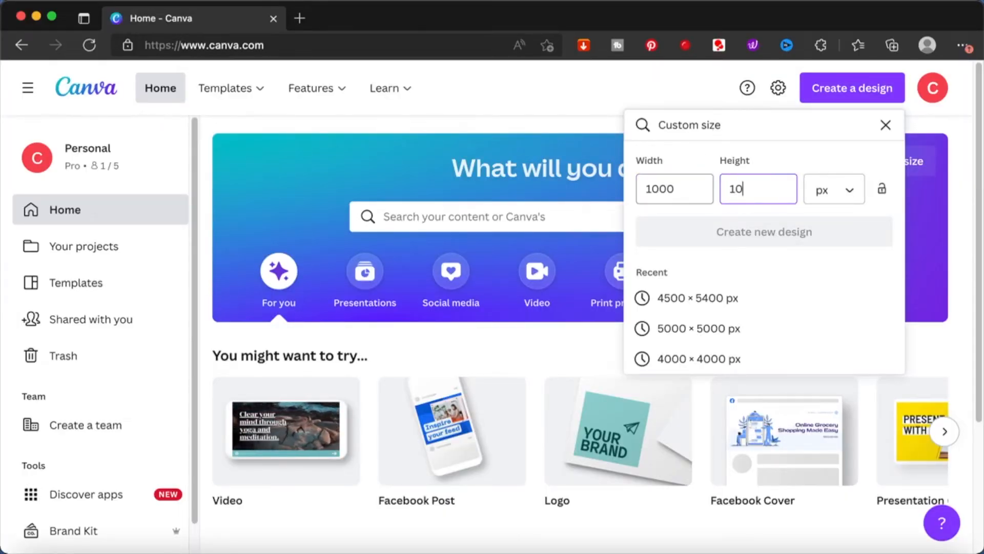
Create a new blank custom-size design of 1000 × 1000 px
text(00)
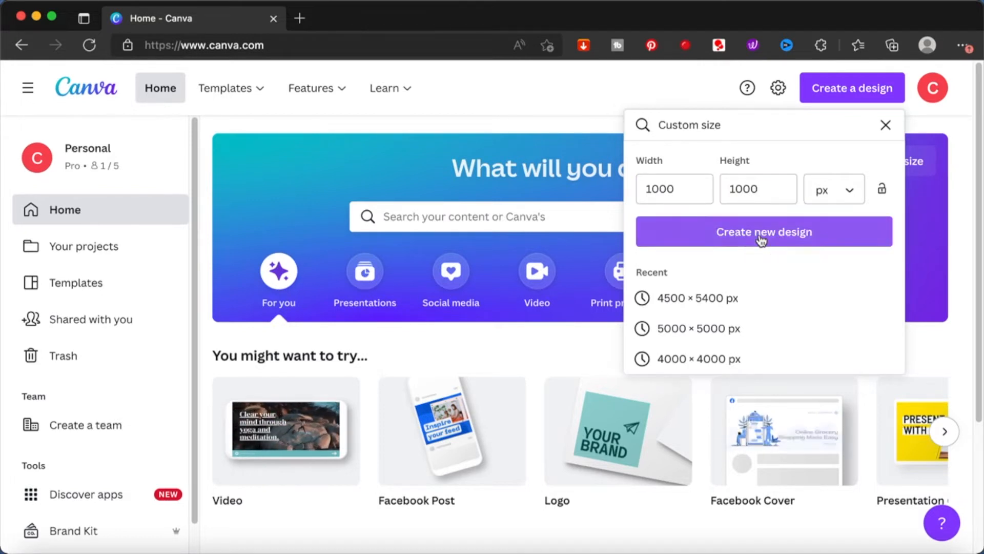
click(764, 232)
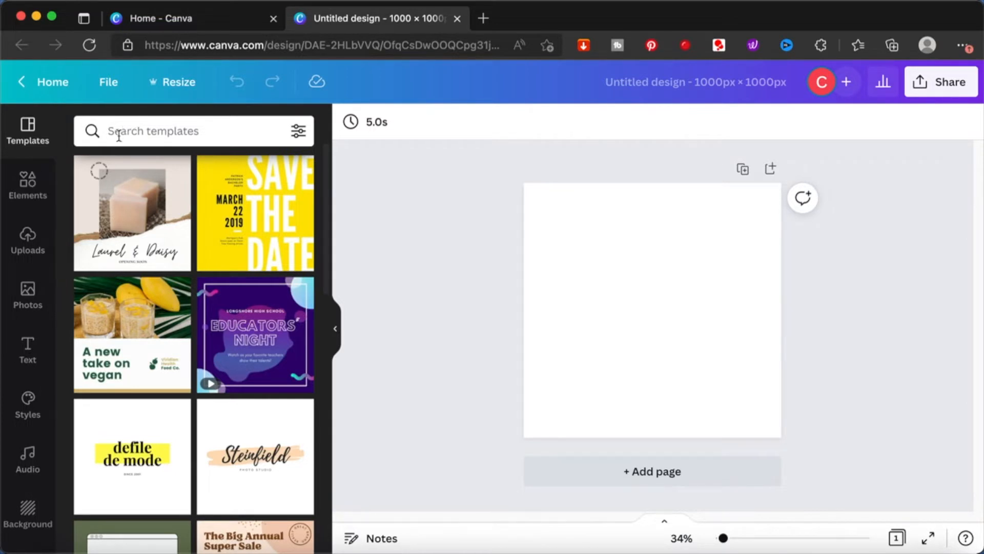
Search Elements for 'gradient background' with a search filter applied
click(27, 183)
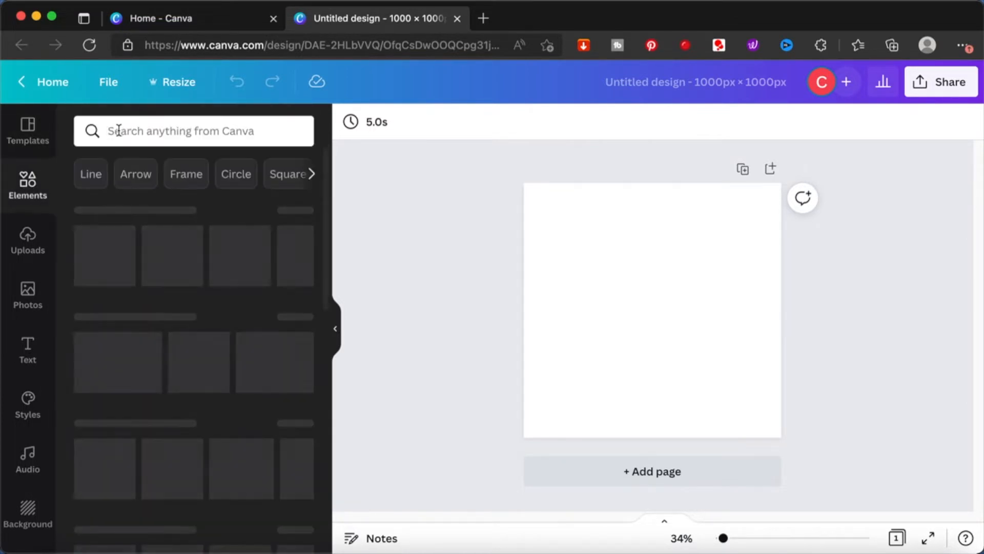
text(GRA)
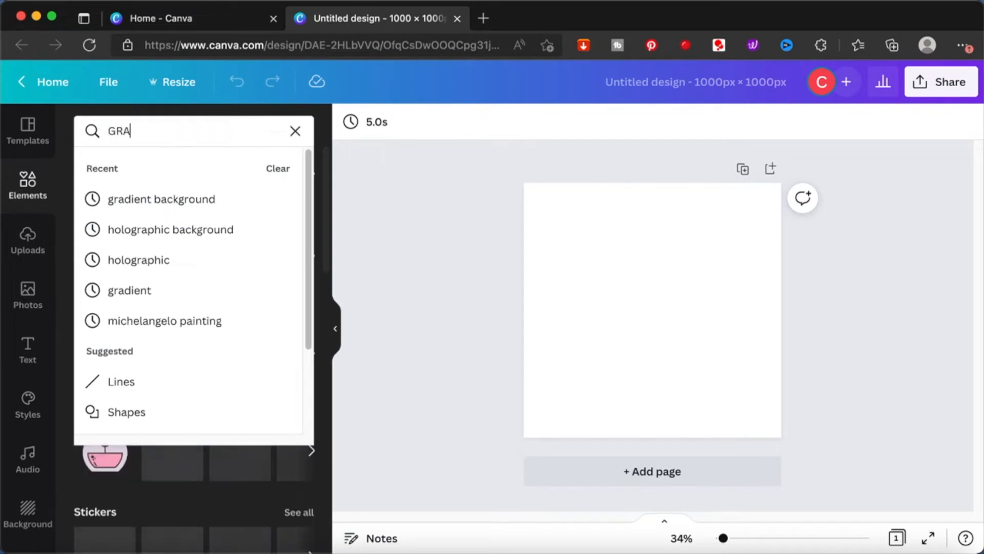
text(DIENT)
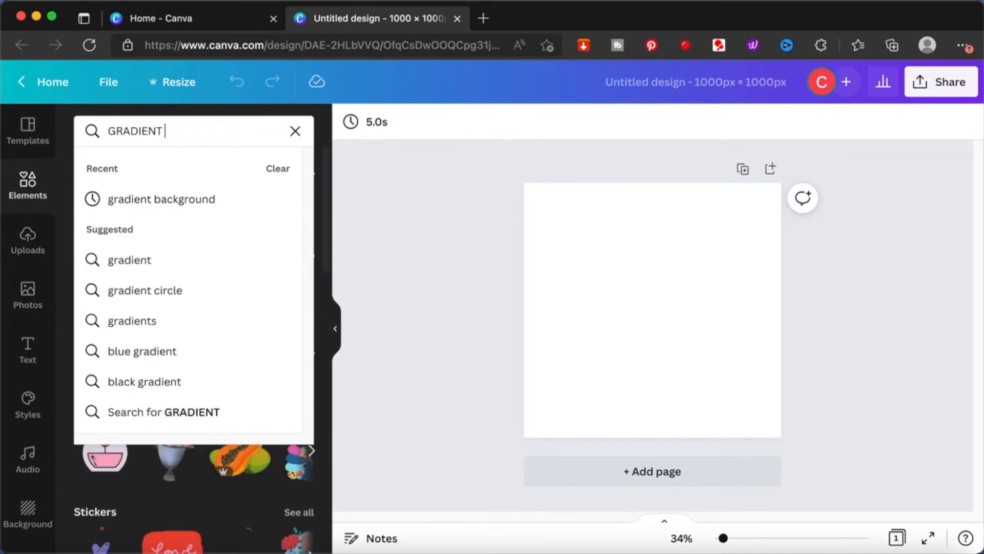
click(161, 199)
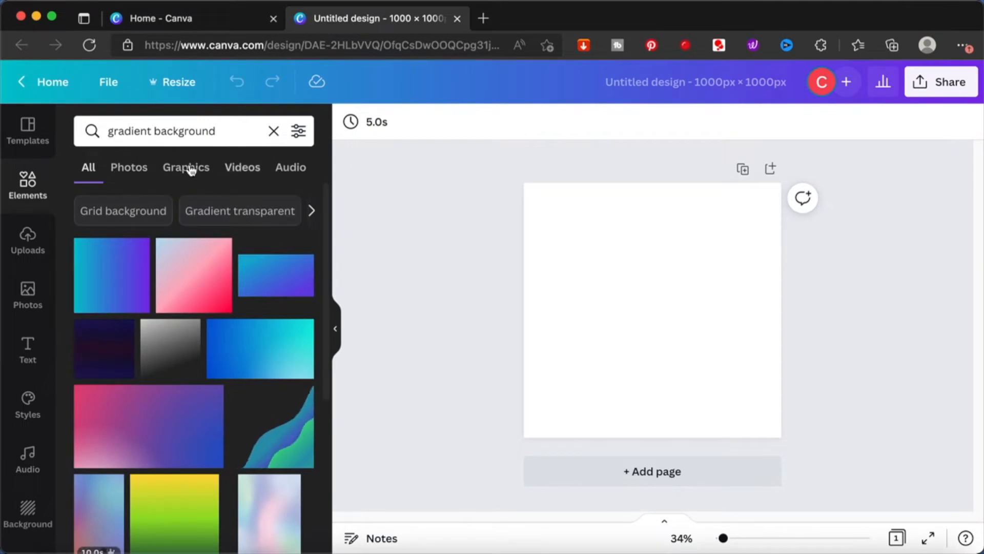
click(298, 131)
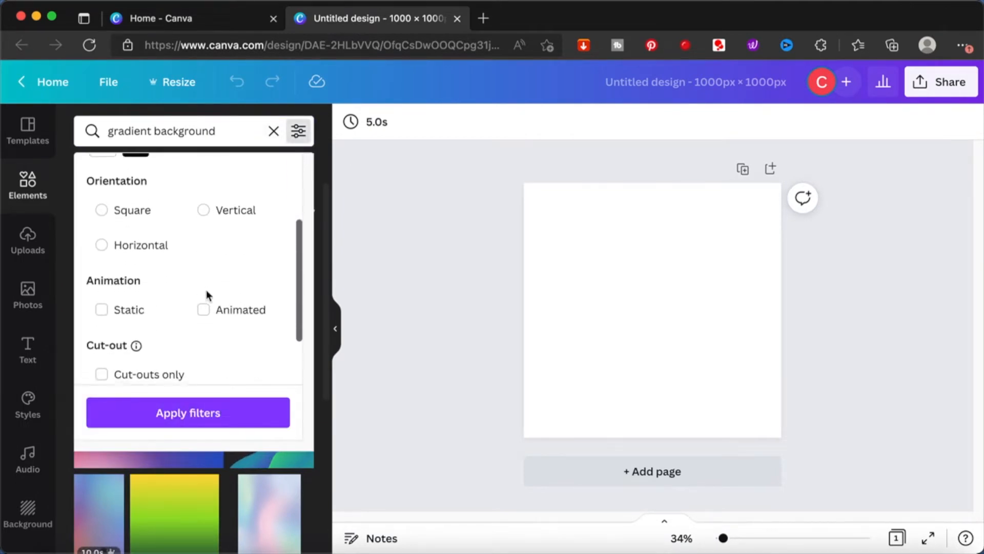
click(187, 412)
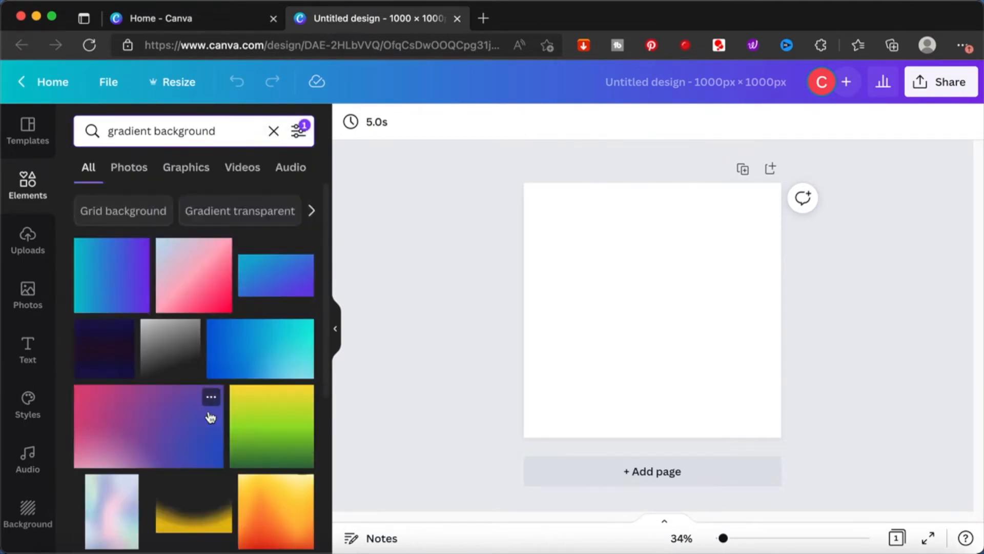
Add the pink-to-blue gradient and set it as the page background
scroll(down, 3)
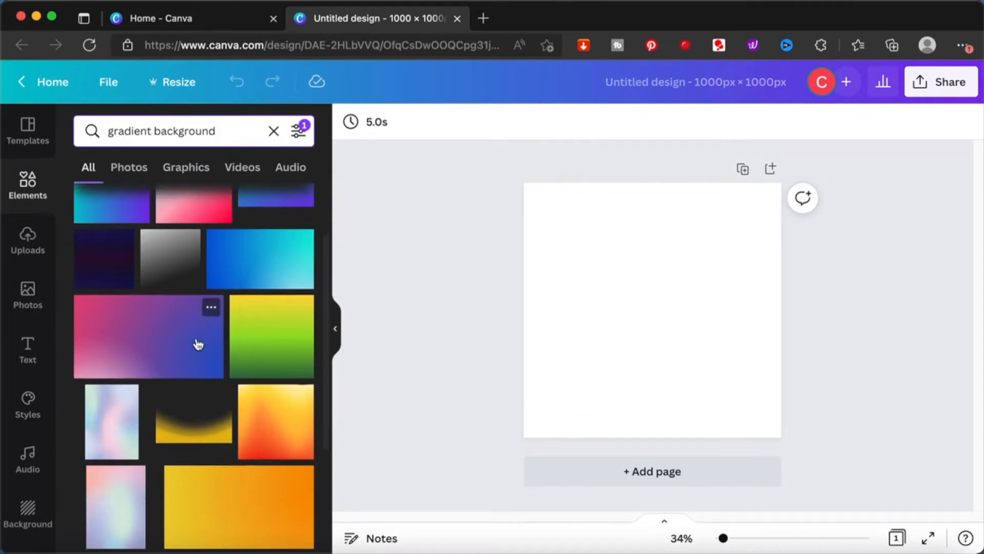
click(148, 336)
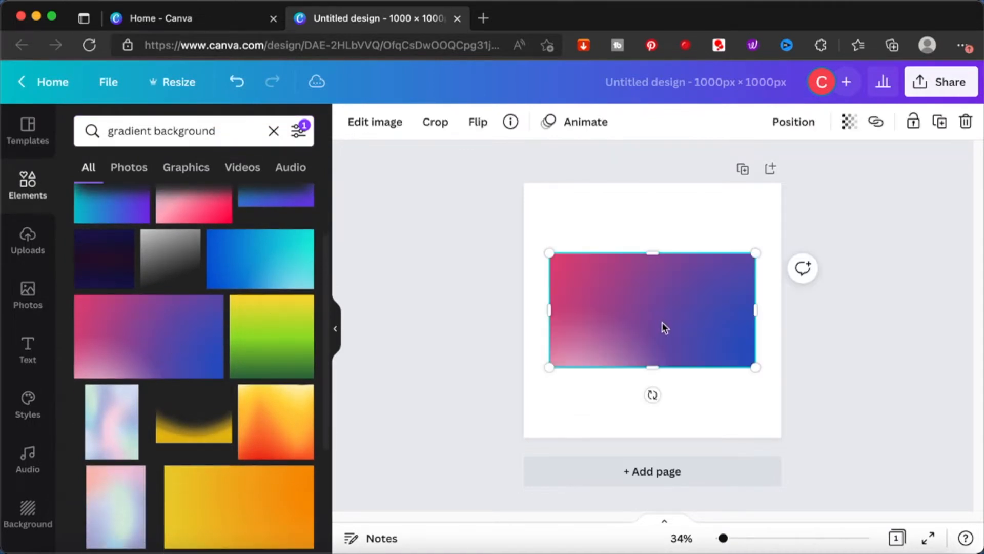
right_click(653, 311)
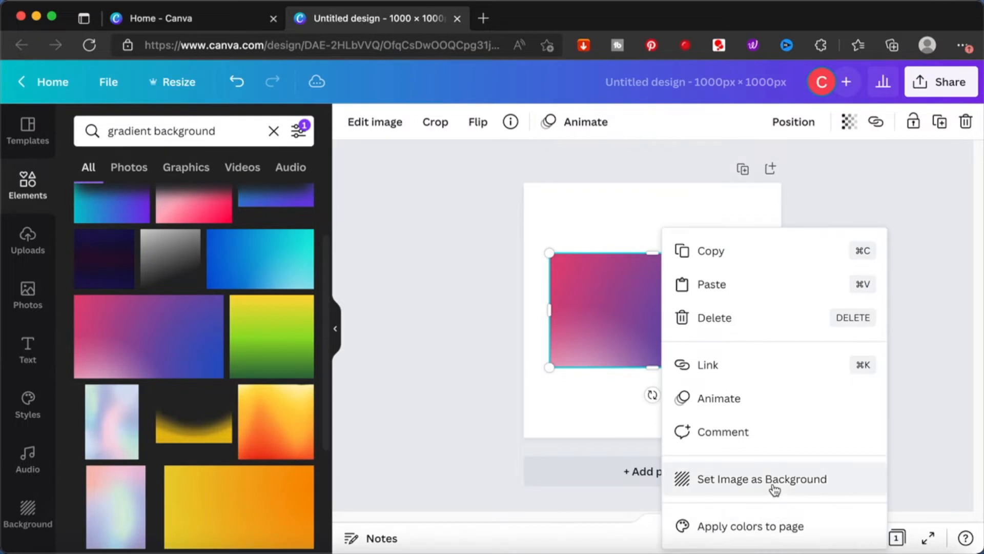
click(761, 479)
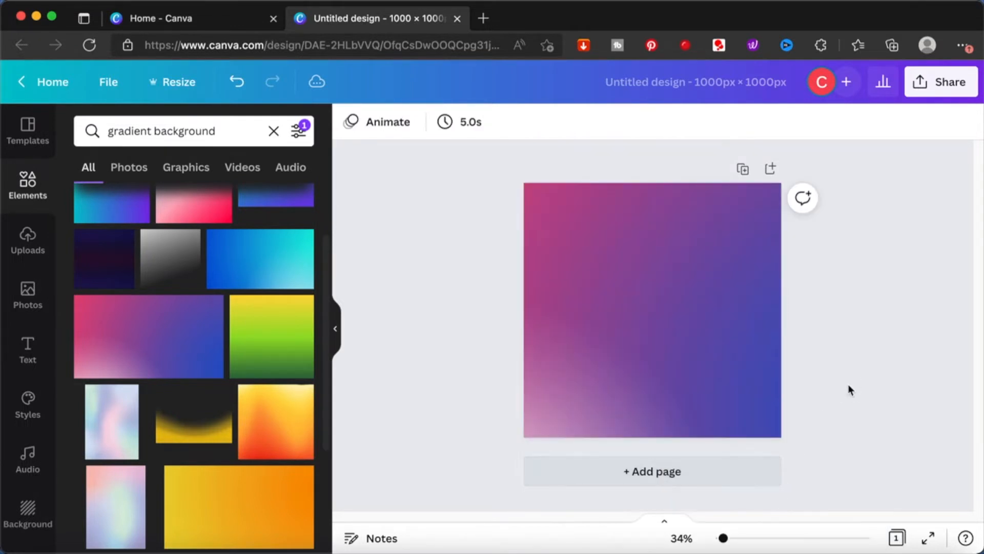
Add a heading reading 'SUMMER VIBES' across the middle of the gradient
click(28, 349)
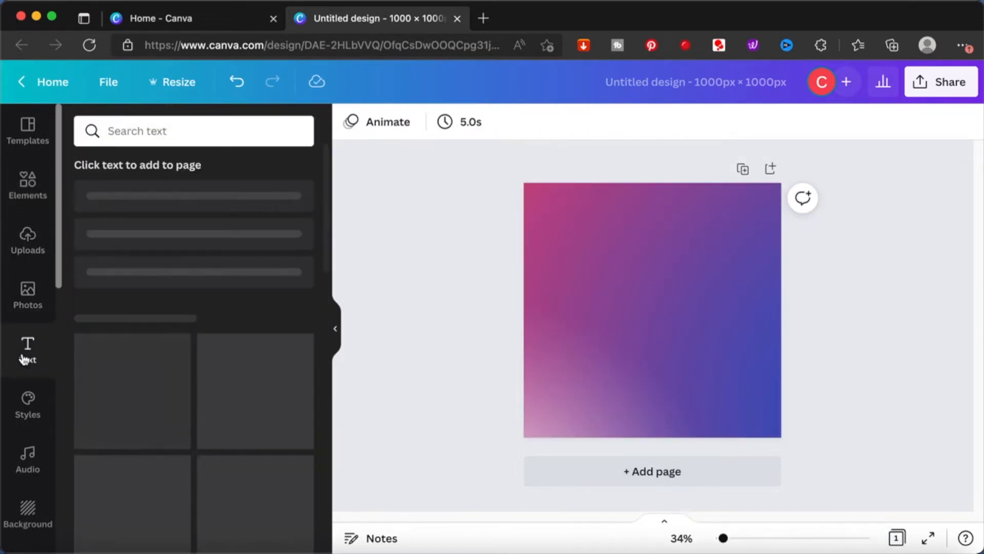
click(164, 203)
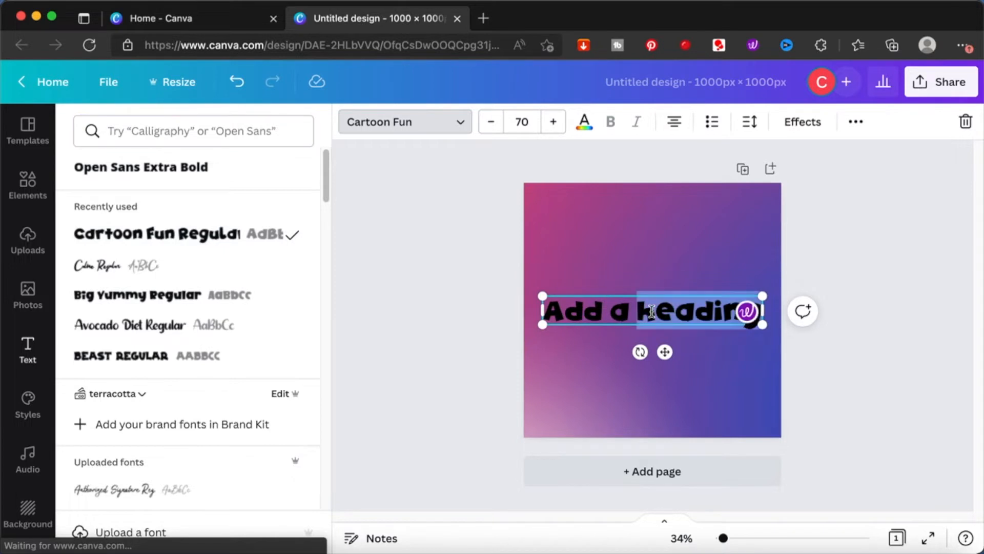
text(SUMMER VIBES)
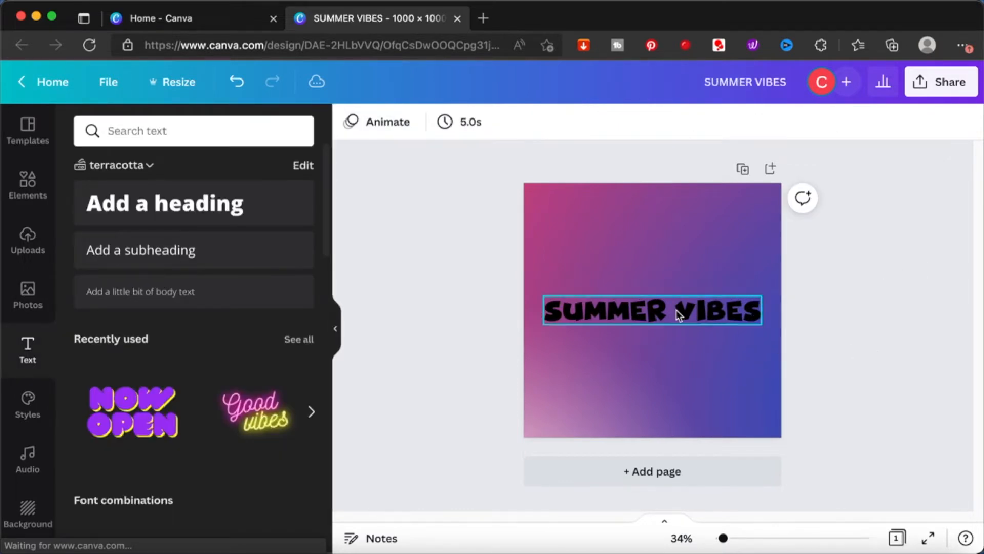
click(819, 345)
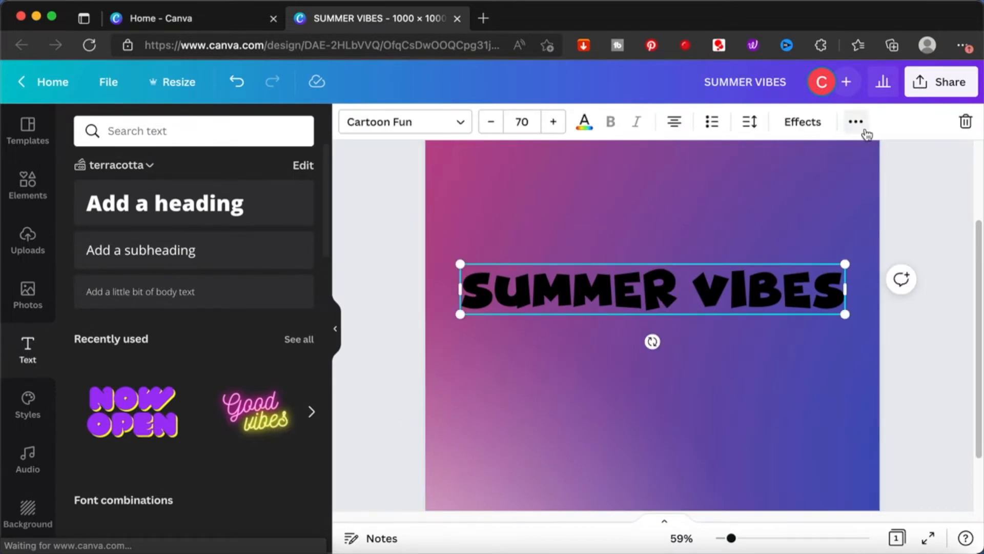
Colour the heading white and lower its transparency so the gradient shows through
click(855, 121)
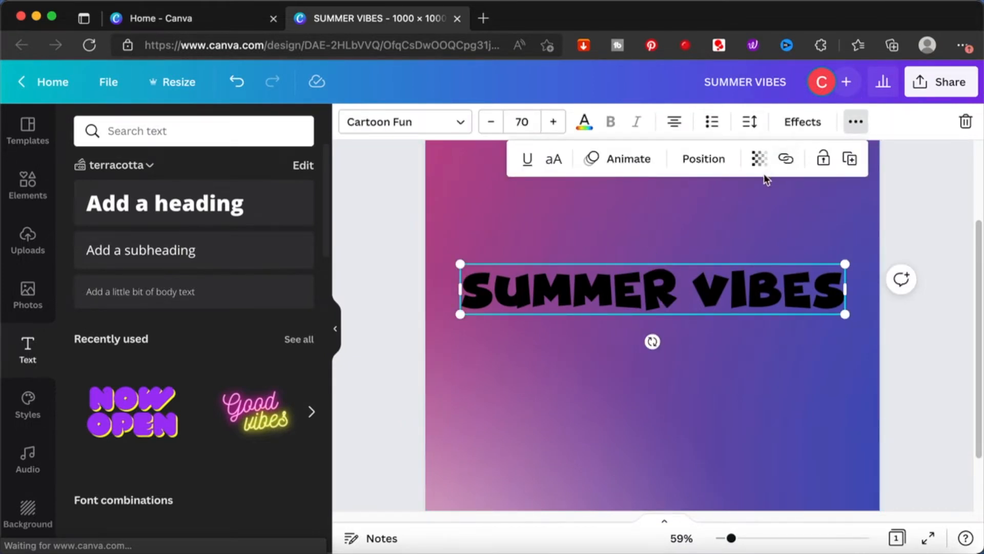
click(759, 158)
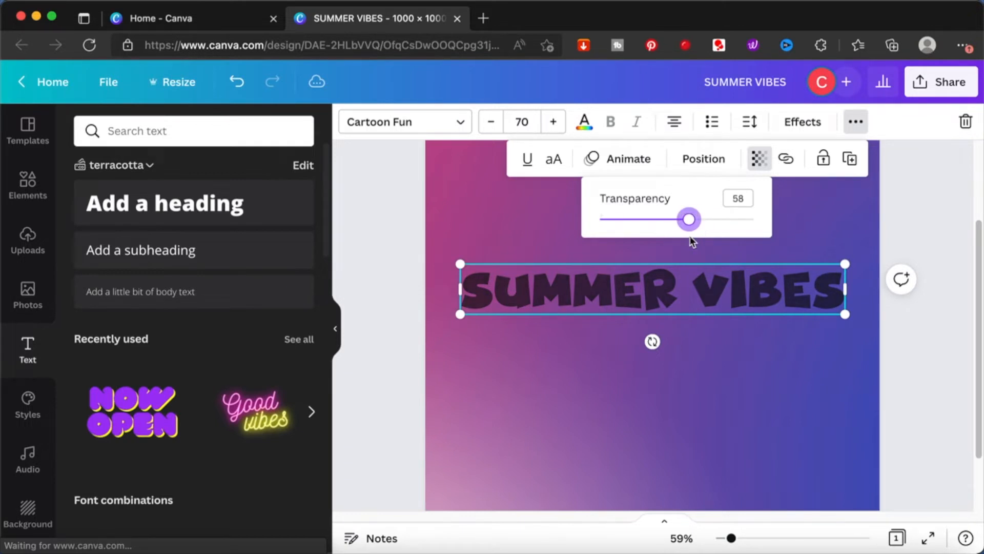
click(584, 121)
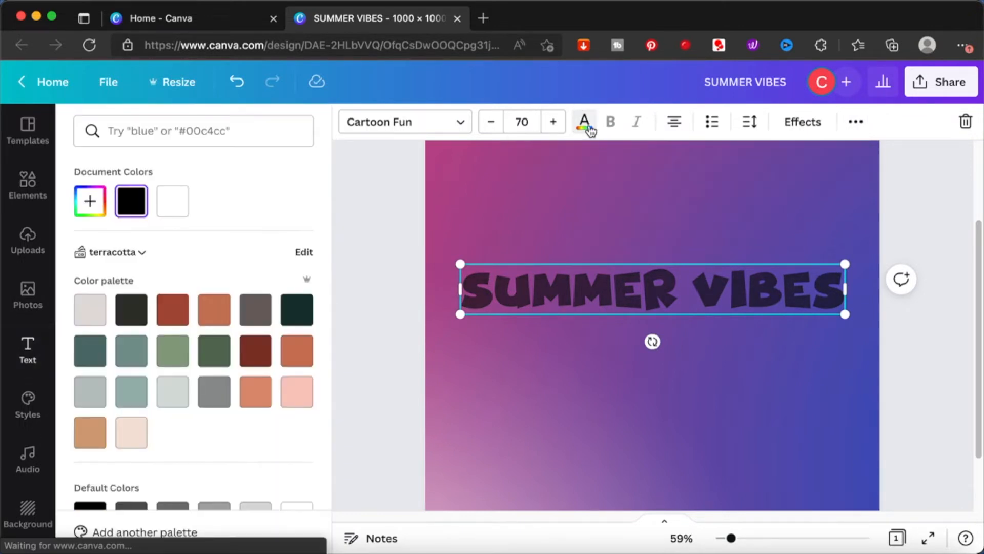
click(172, 201)
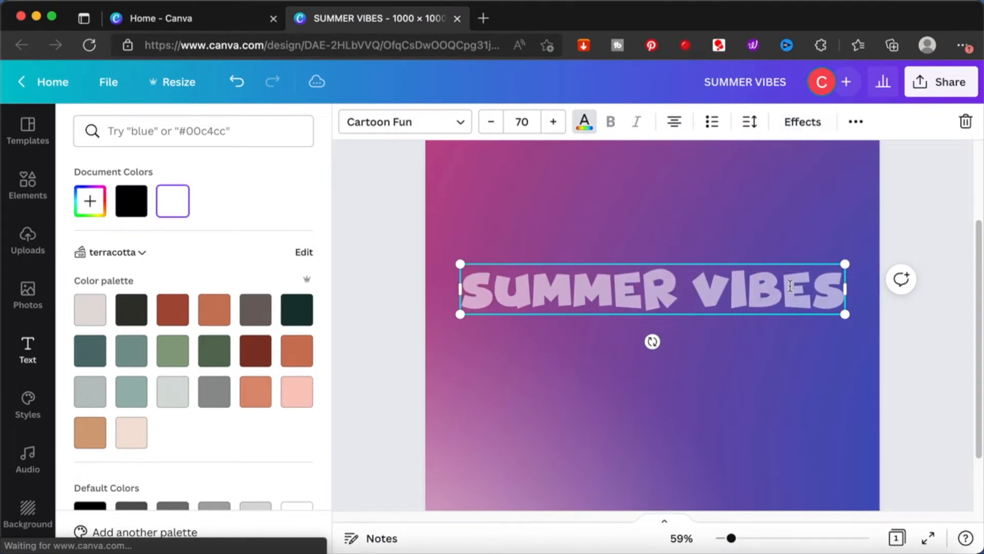
click(855, 121)
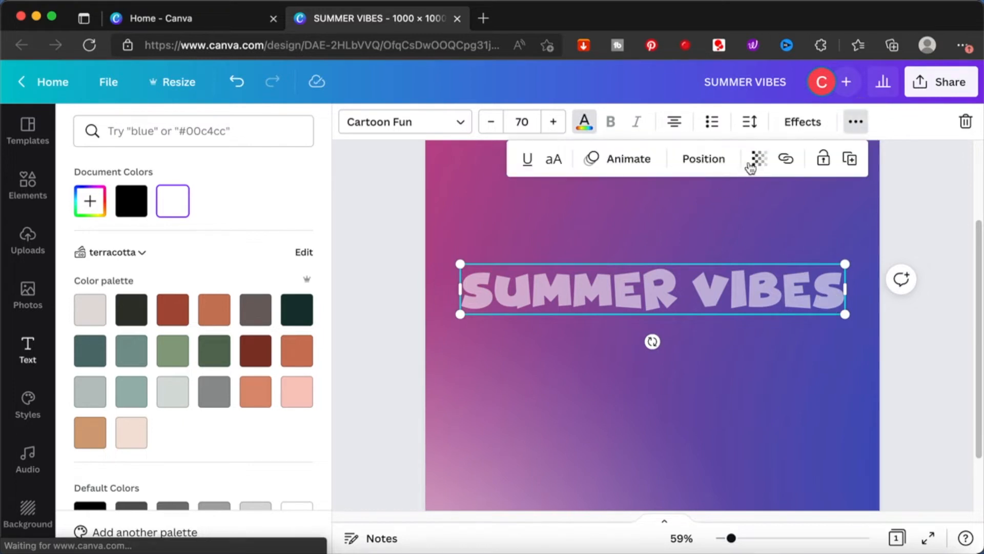
click(758, 157)
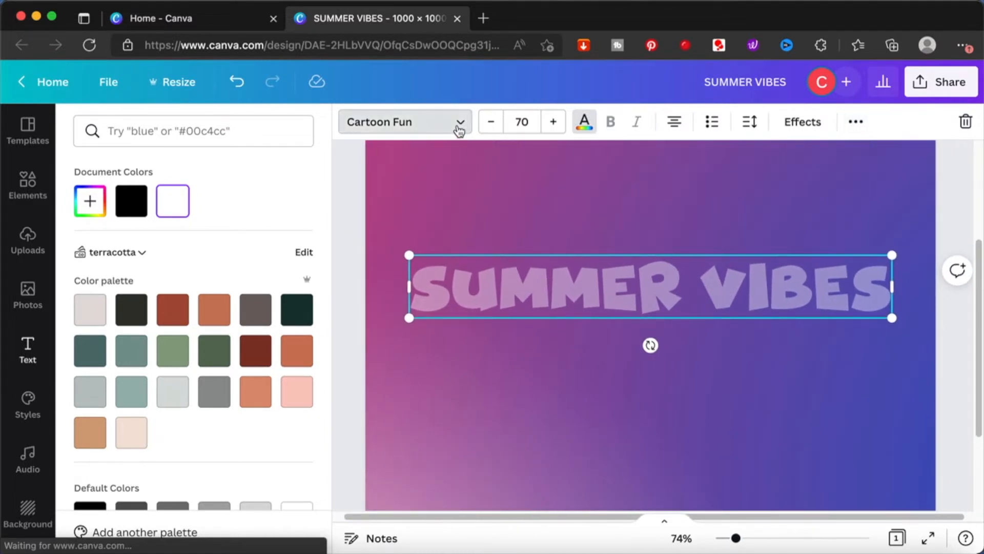
click(405, 121)
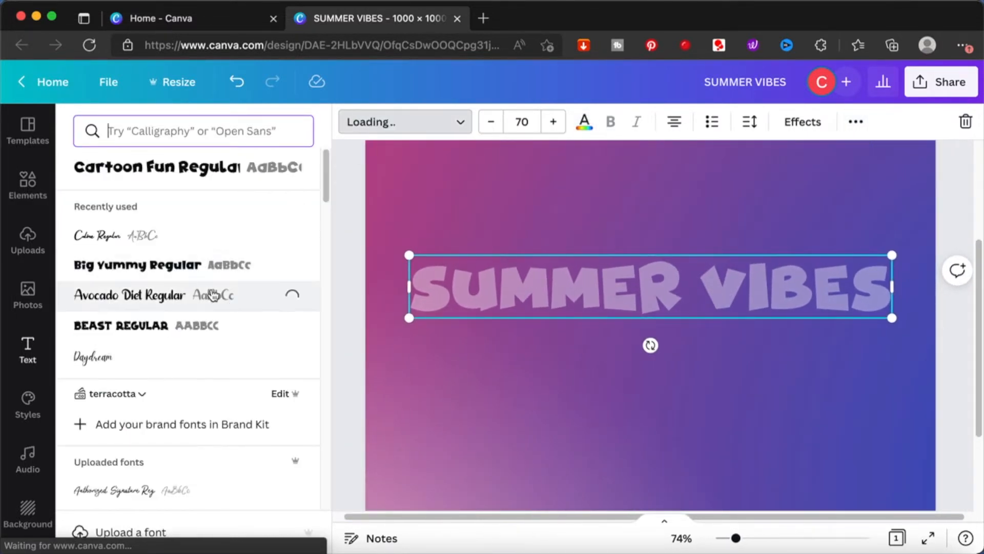
click(129, 295)
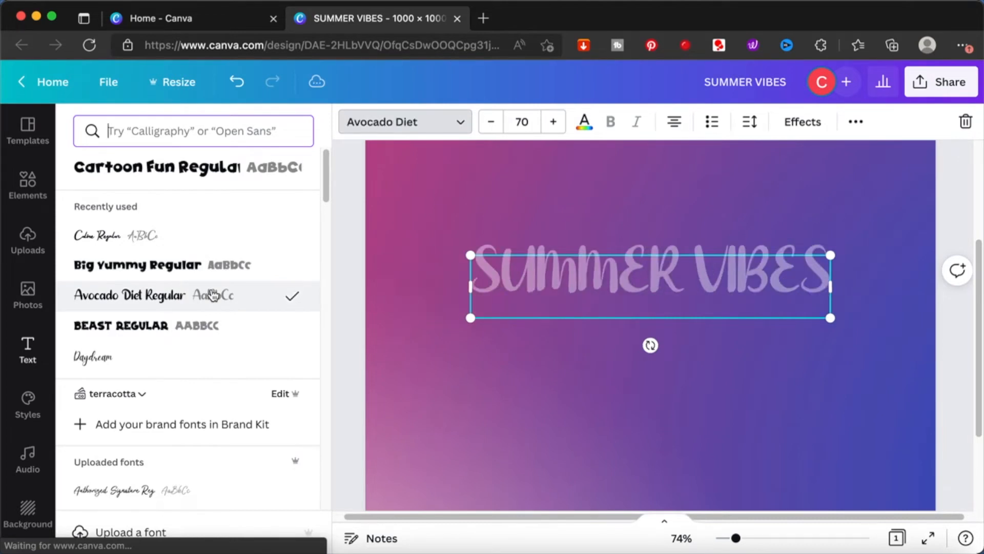
click(137, 265)
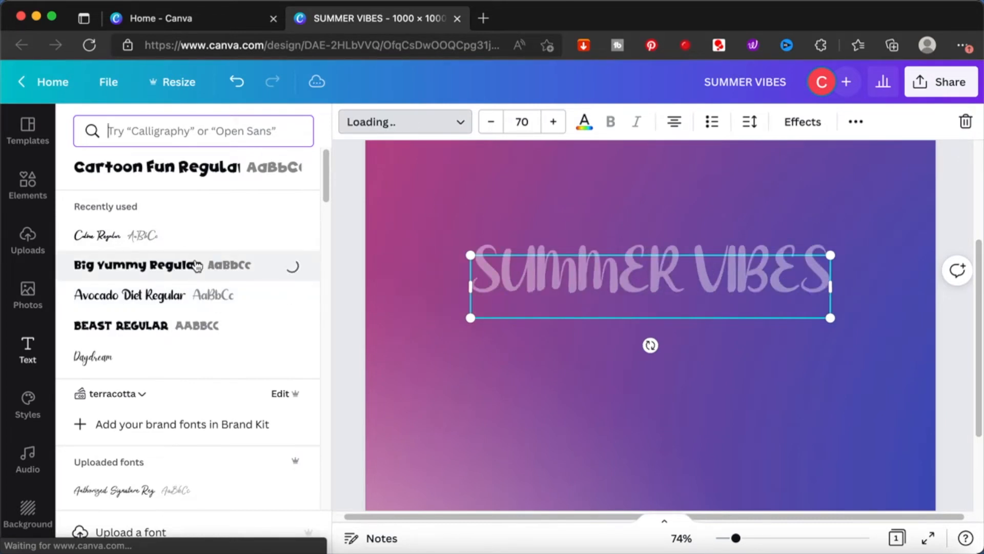
click(135, 264)
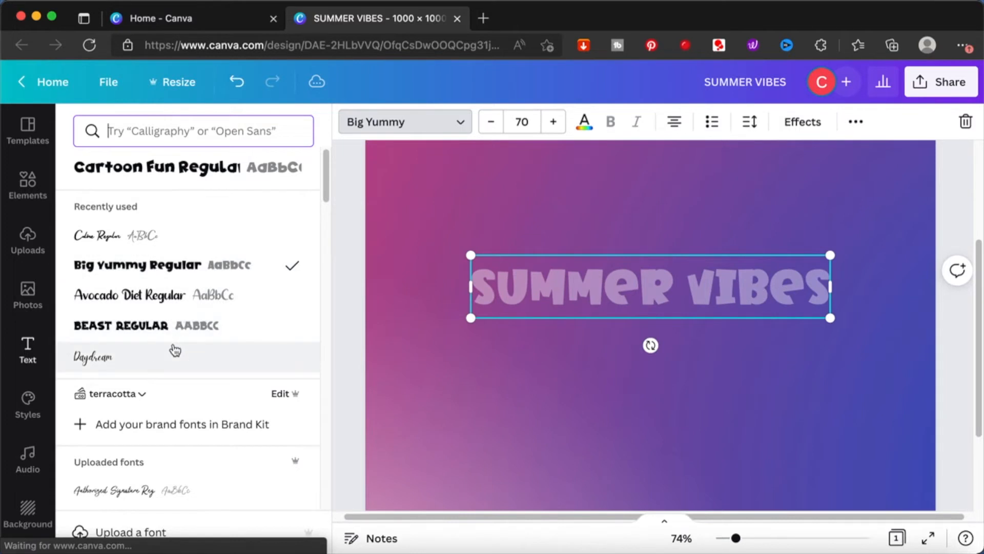
click(92, 357)
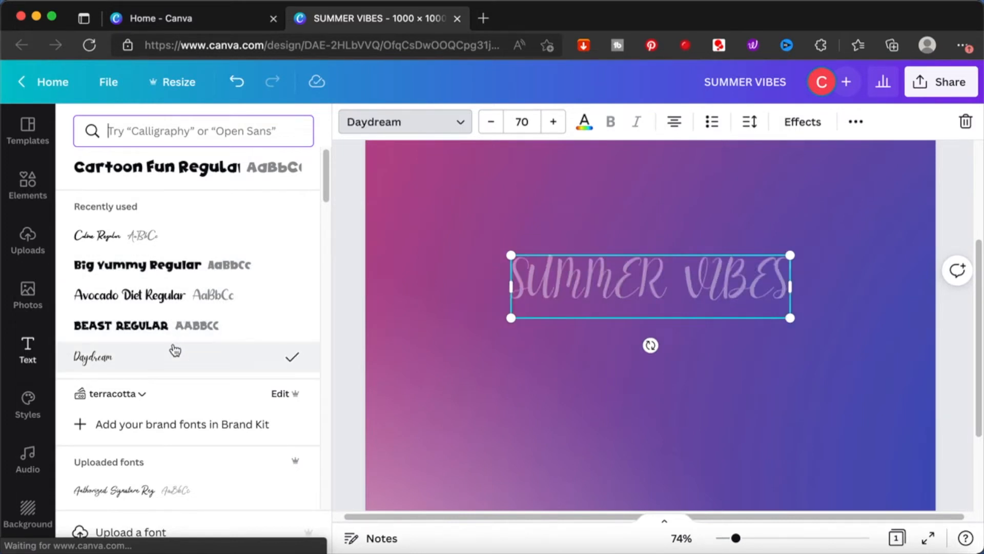
mouse_move(175, 270)
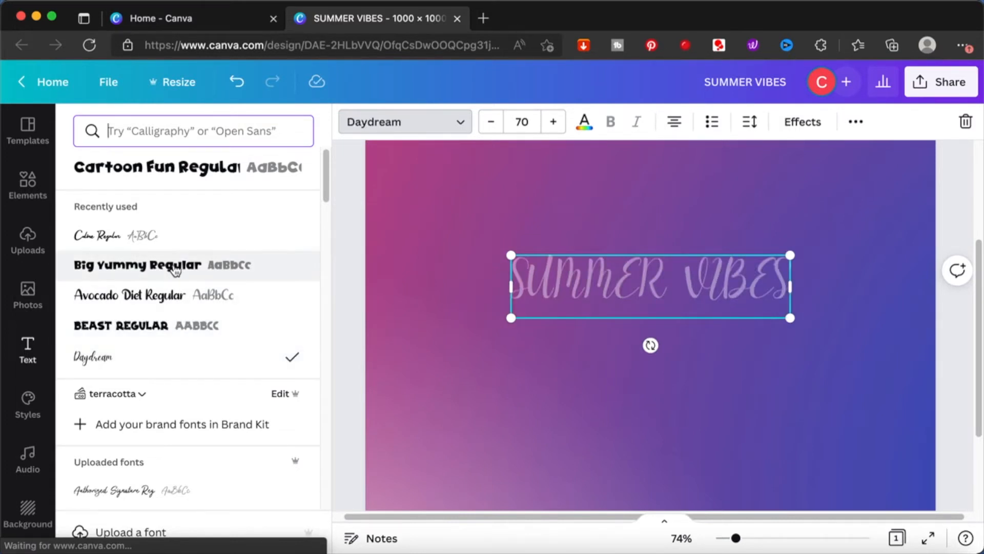
click(136, 265)
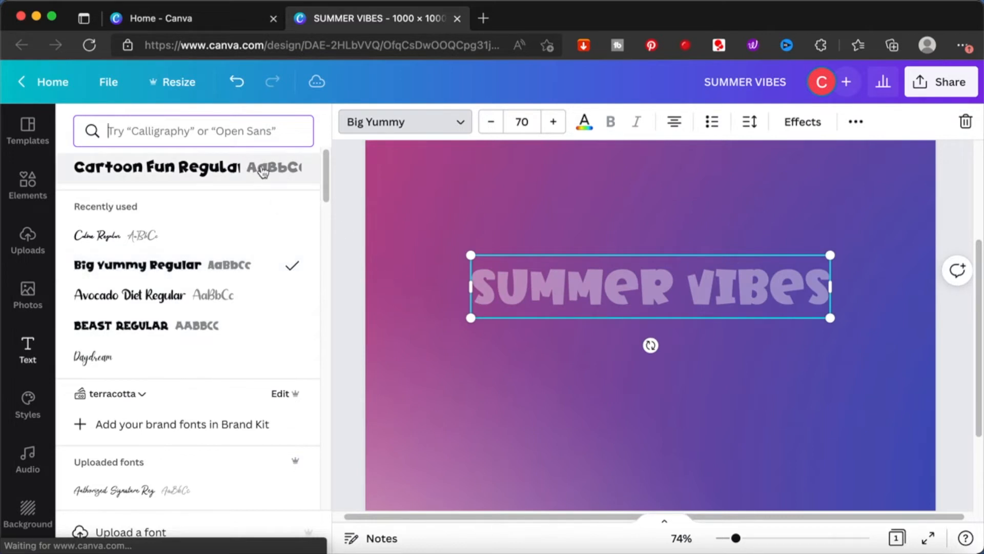
click(157, 166)
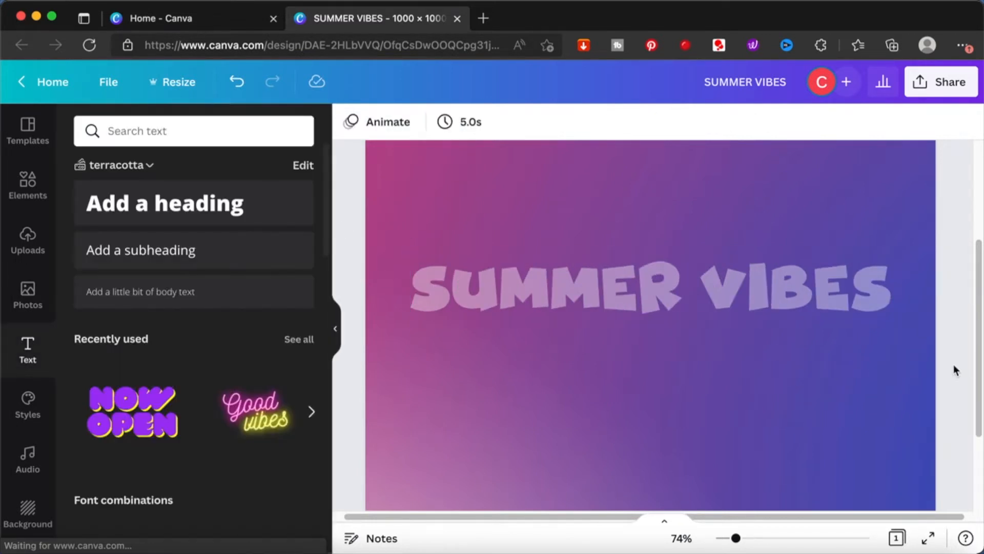
Add a blank second page after the SUMMER VIBES page
click(940, 82)
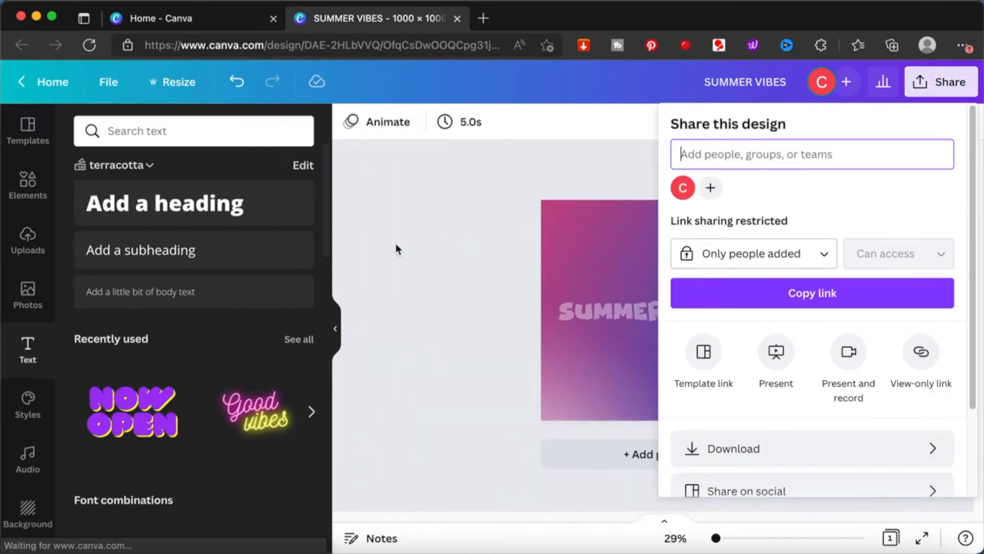
click(395, 249)
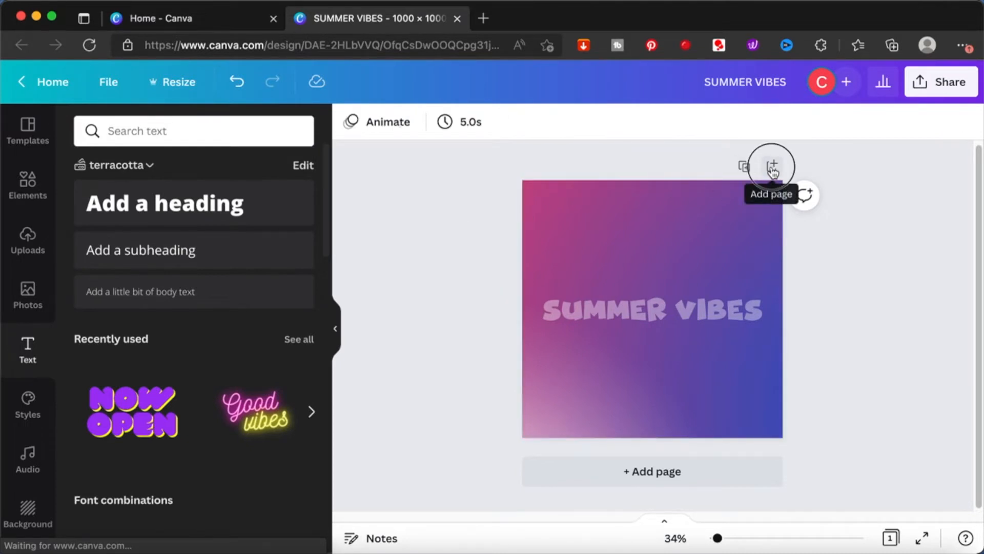
click(771, 168)
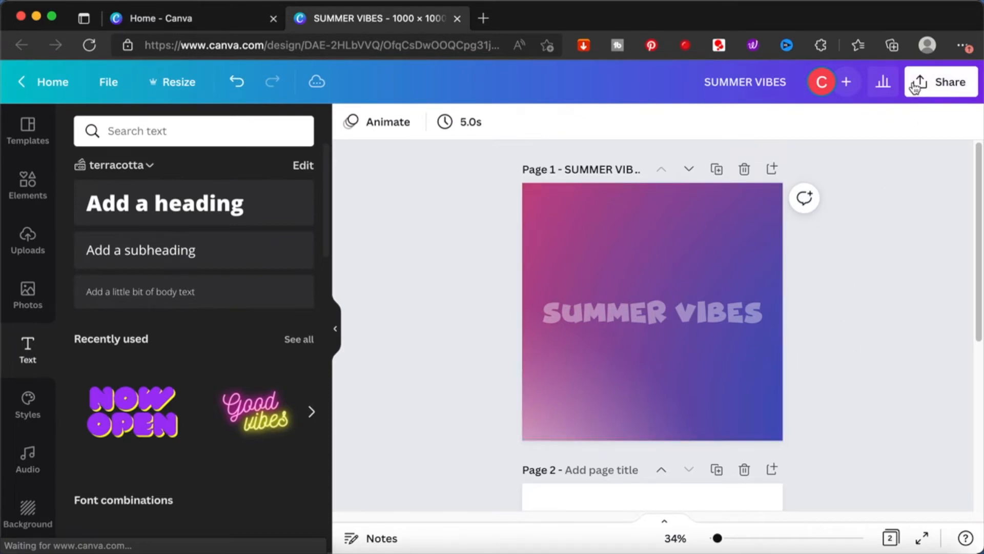
Download only page 1 of the design as a PNG
click(941, 82)
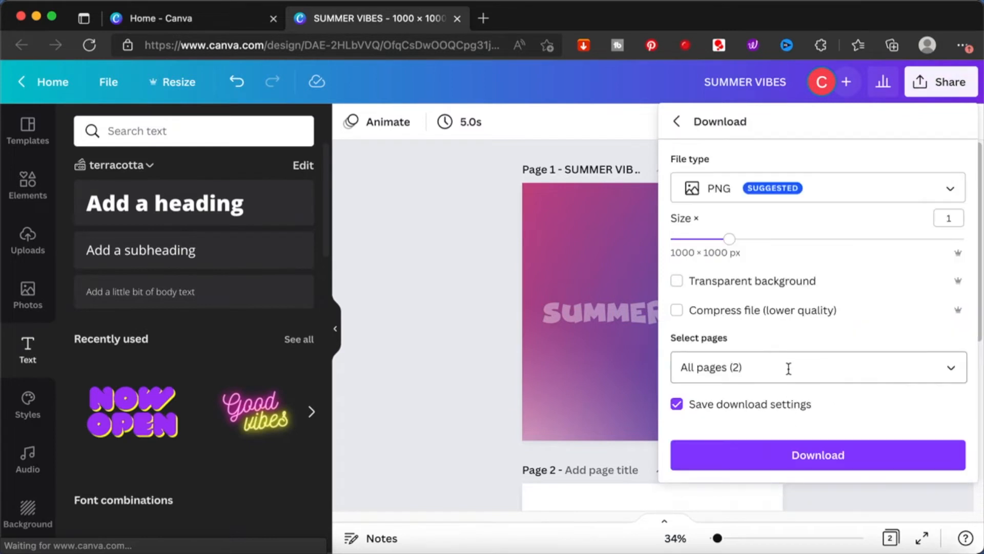
click(816, 367)
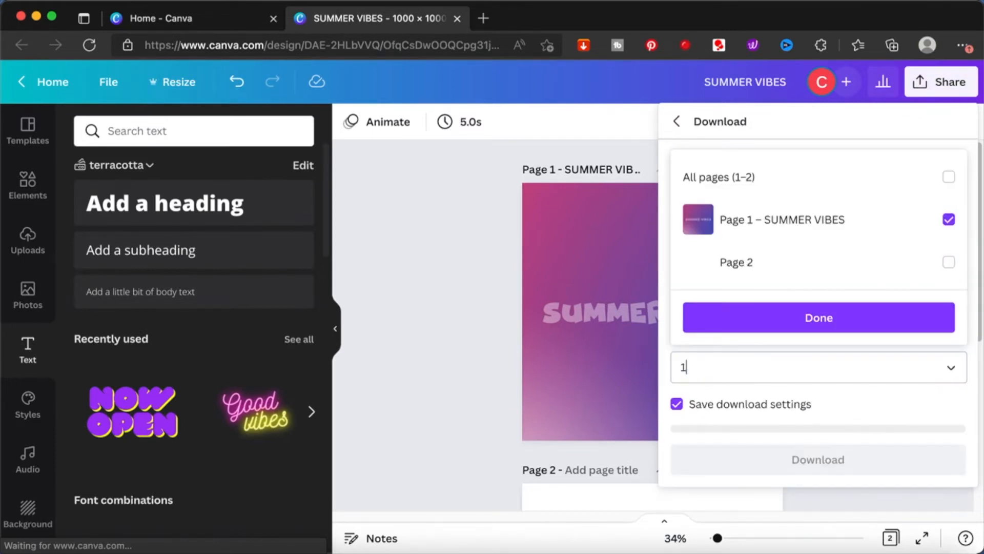
click(818, 317)
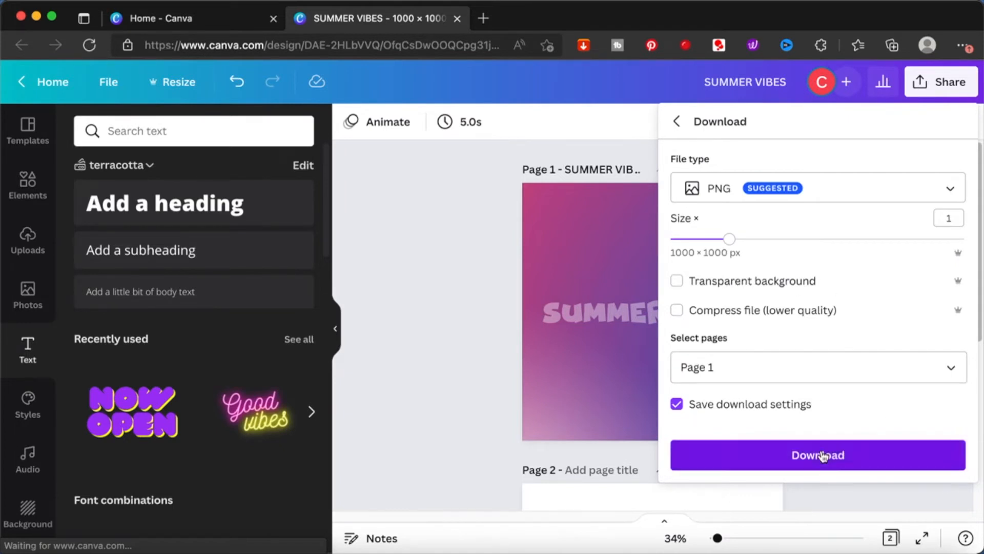
click(817, 456)
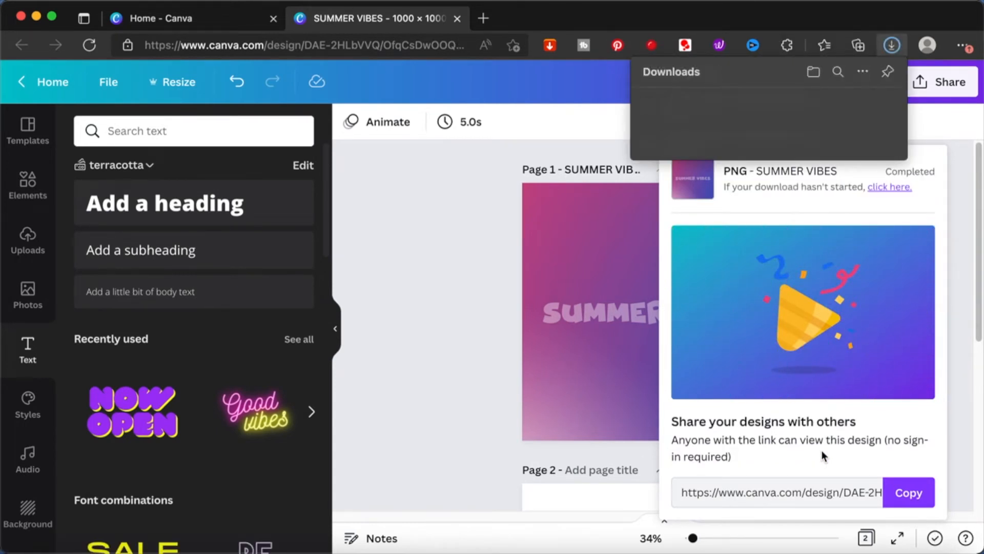
click(891, 45)
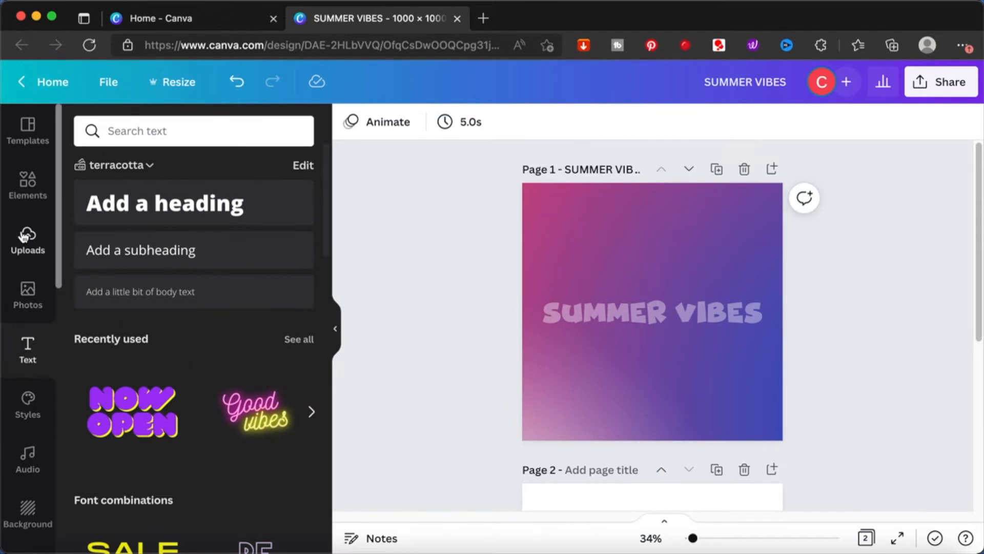
Upload SUMMER VIBES.png from Downloads and place it on page 2
click(28, 240)
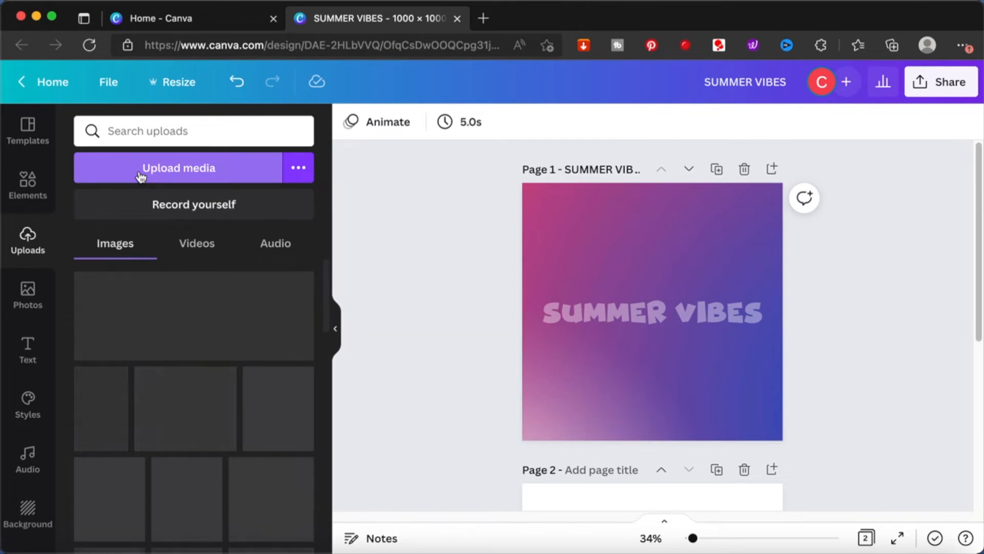
click(178, 167)
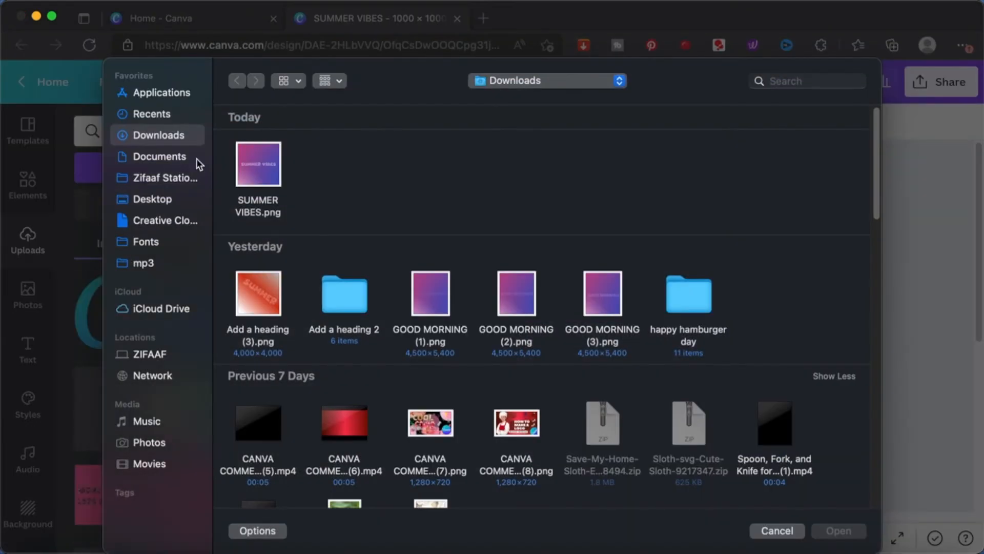
click(776, 530)
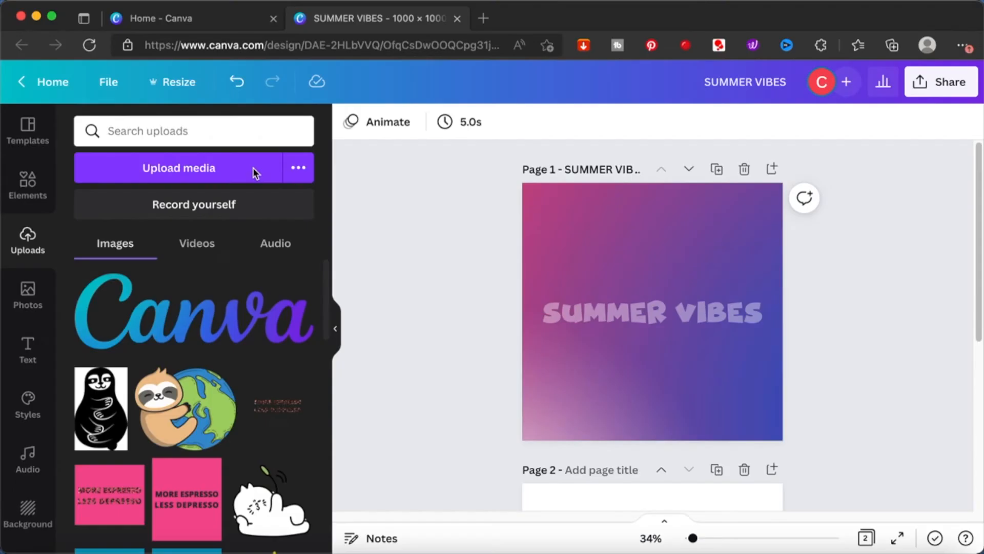
scroll(down, 3)
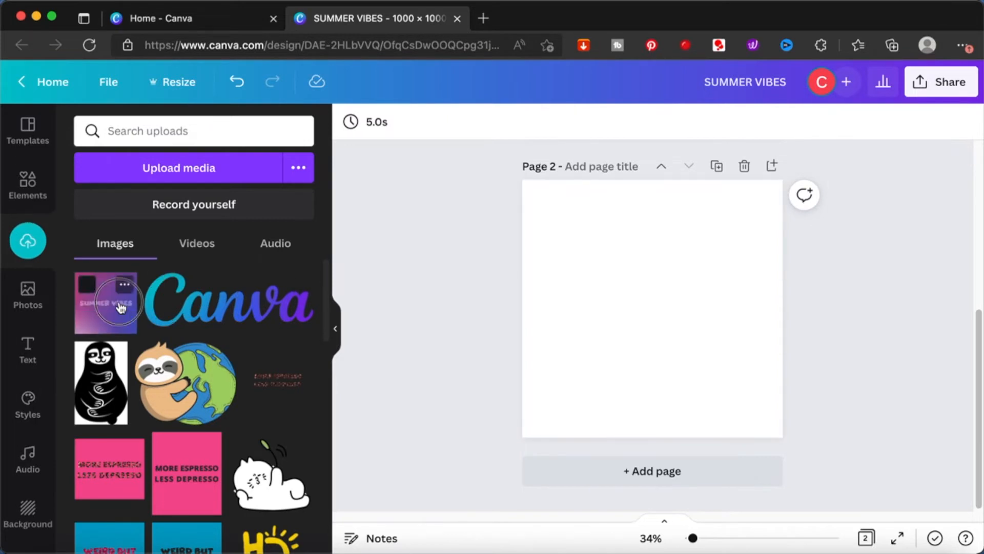
click(105, 302)
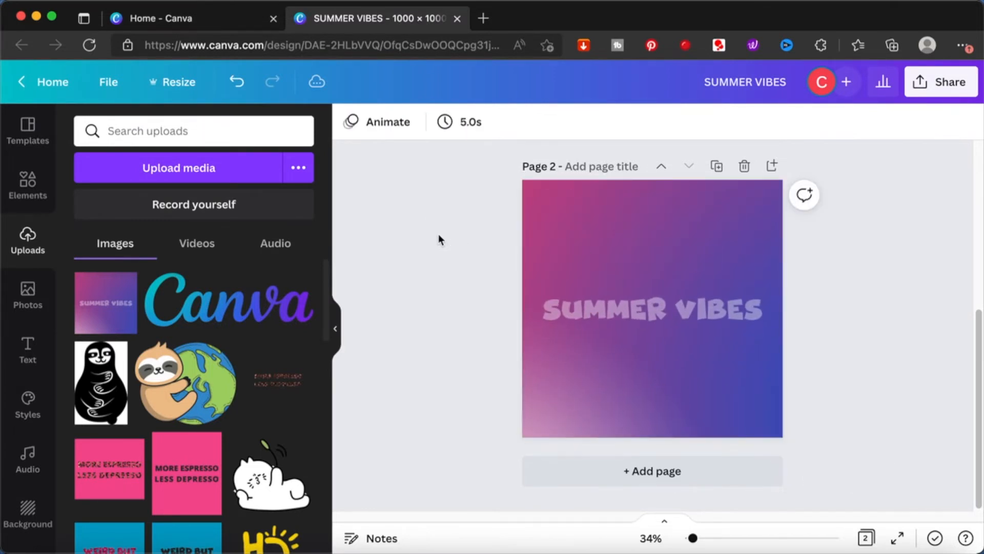
Apply BG Remover to the page 2 image, leaving only the gradient lettering on white
click(652, 308)
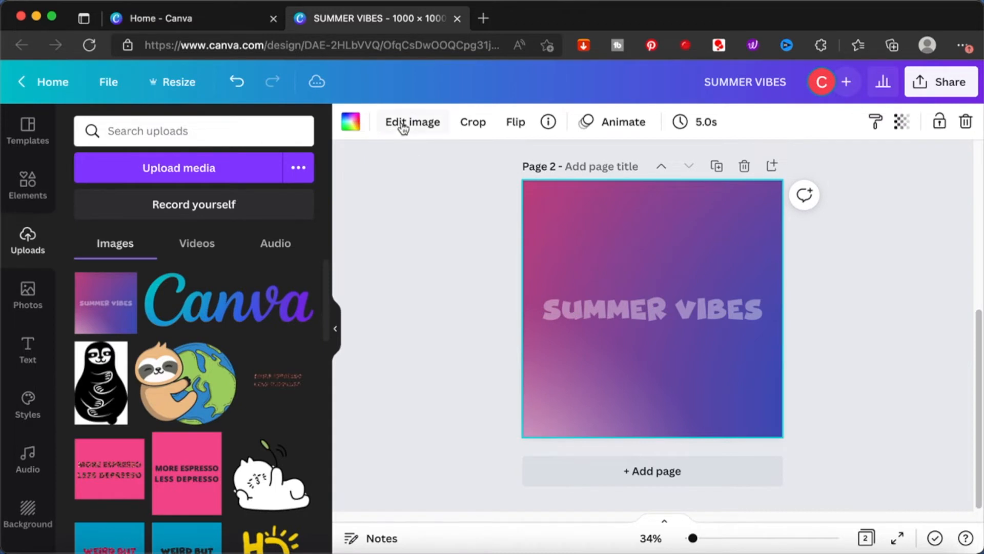
click(412, 122)
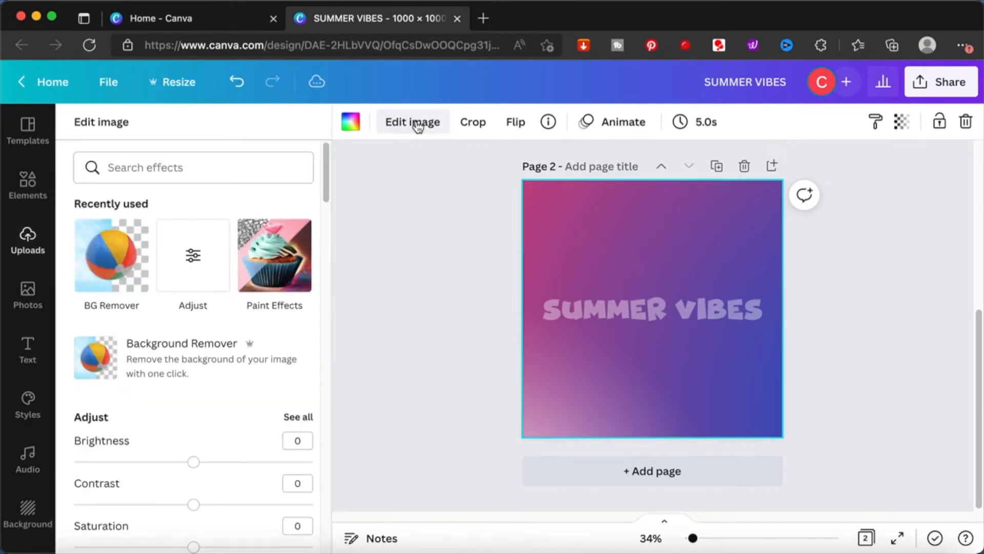
click(111, 256)
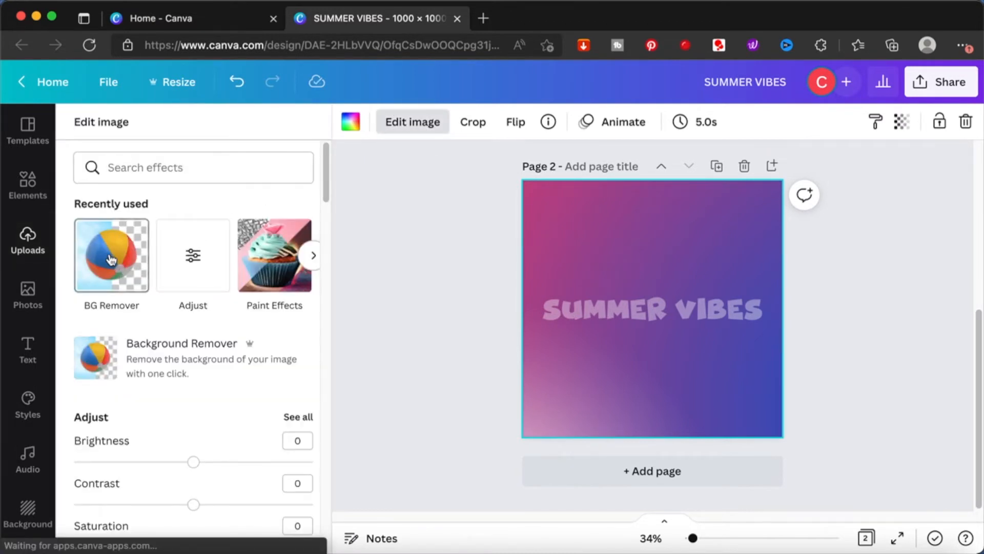
click(110, 255)
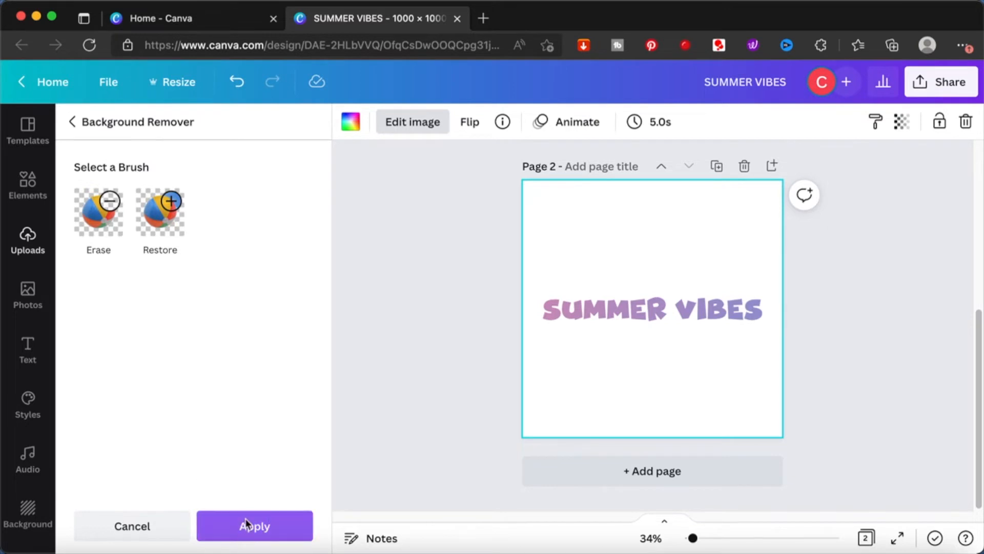
click(255, 526)
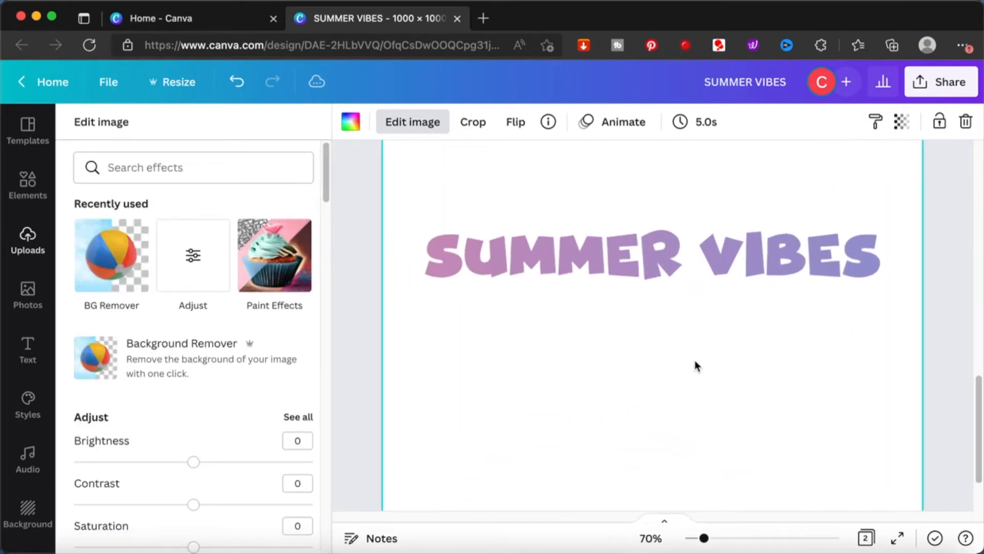
mouse_move(749, 268)
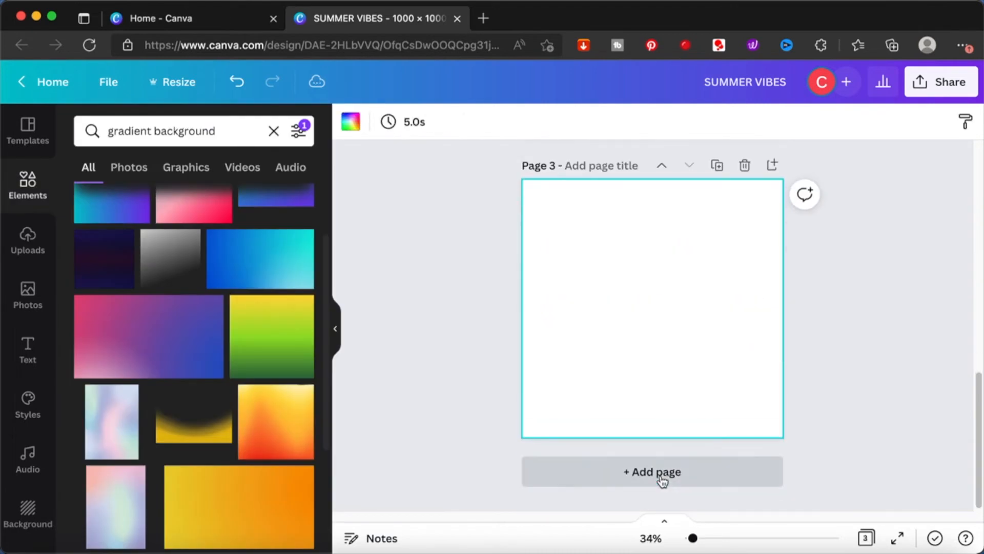
mouse_move(275, 422)
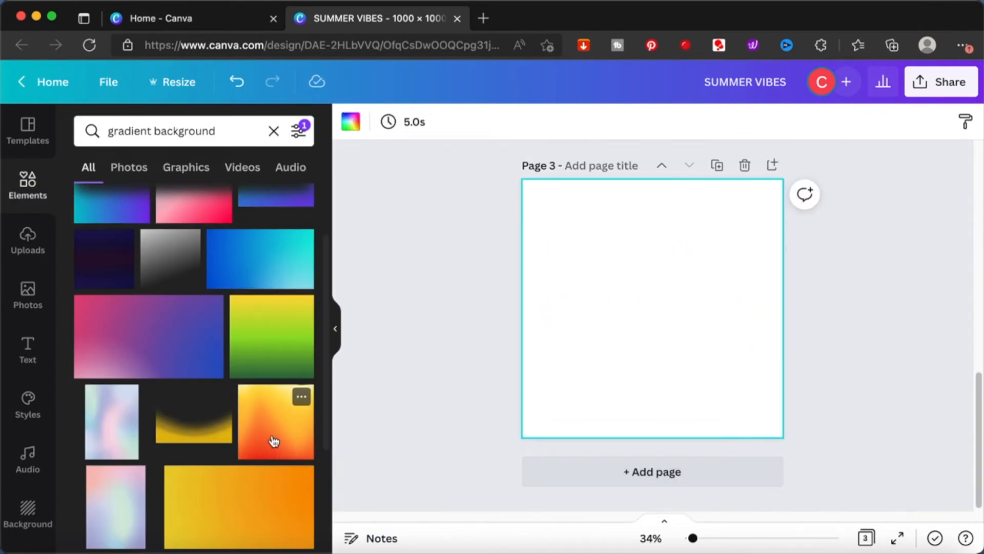
Add the yellow-orange gradient image to page 3 as its background
click(275, 422)
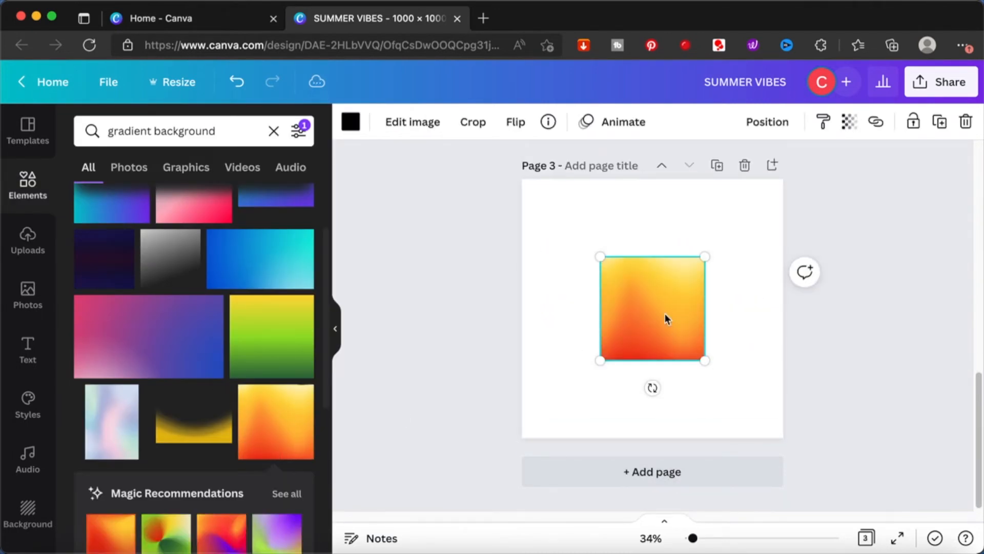
right_click(653, 308)
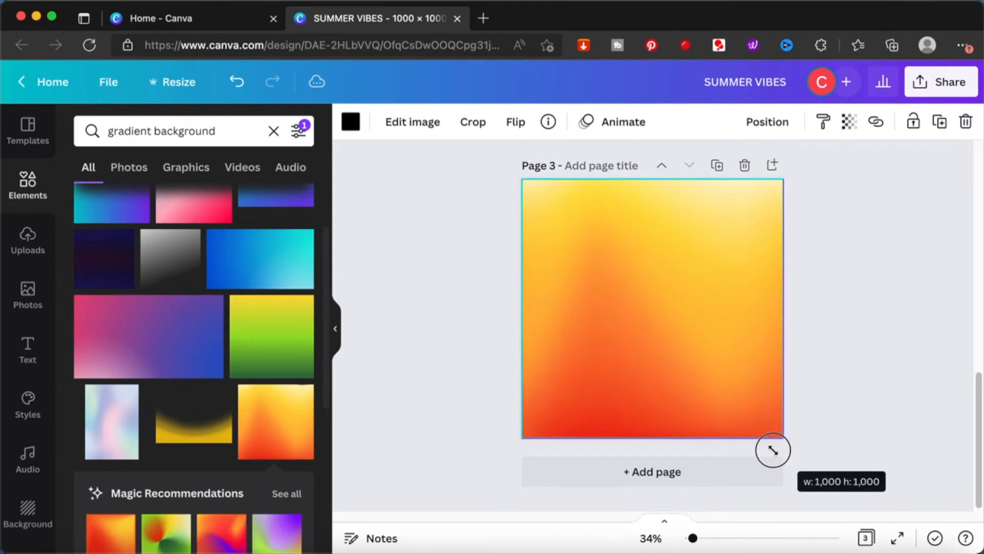
Copy the SUMMER VIBES text from page 1 onto page 3
click(863, 382)
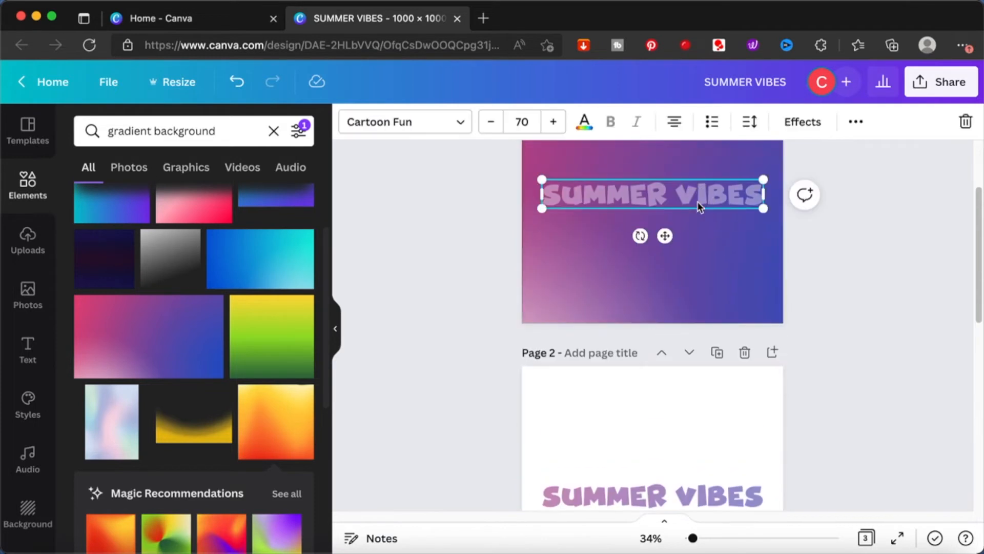
scroll(down, 3)
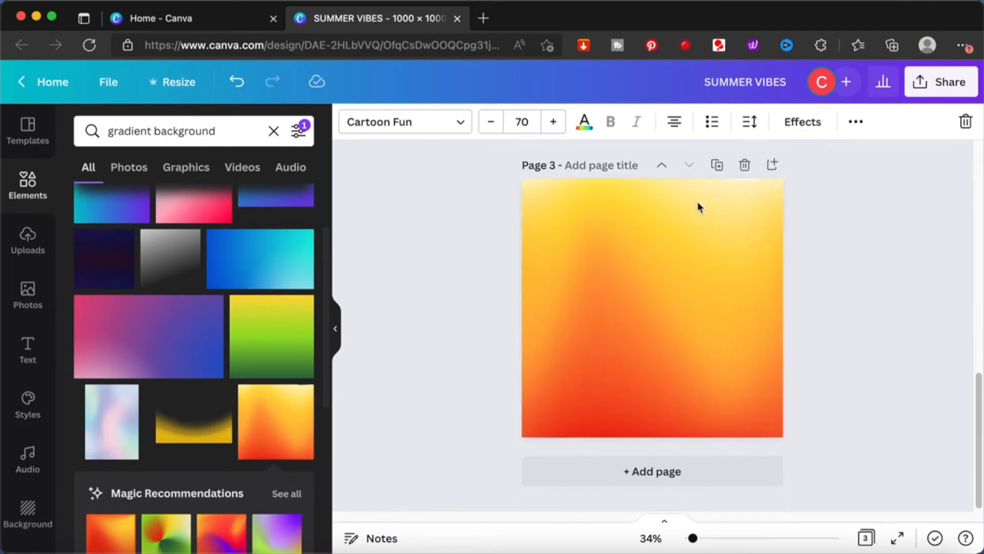
click(652, 307)
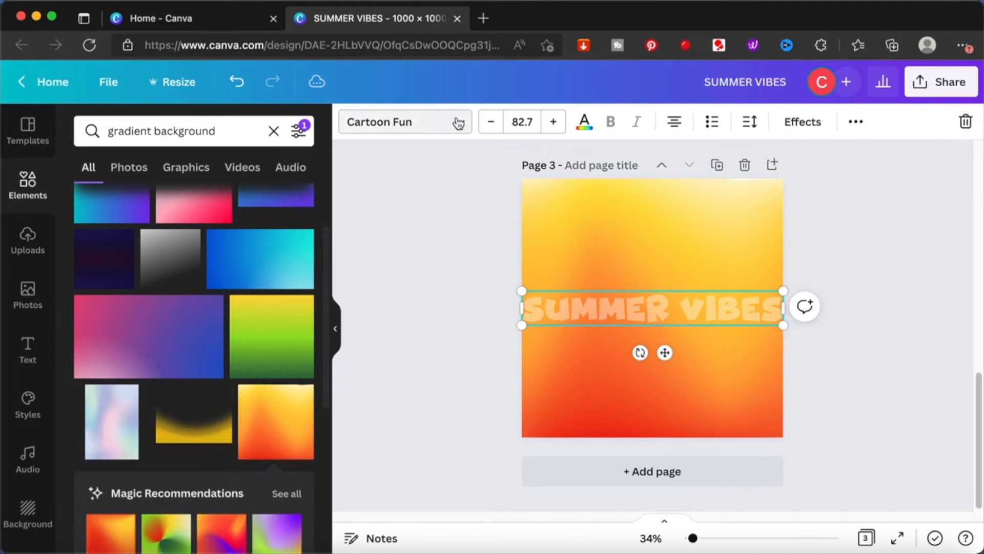
Set the page 3 text in the Beautiful Natalie script font, enlarged over the gradient
click(401, 122)
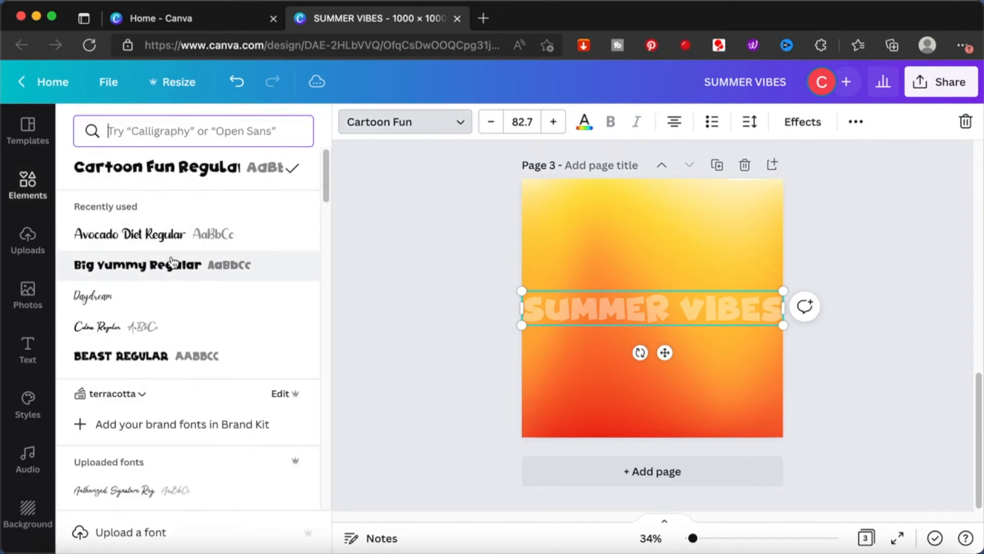
click(139, 264)
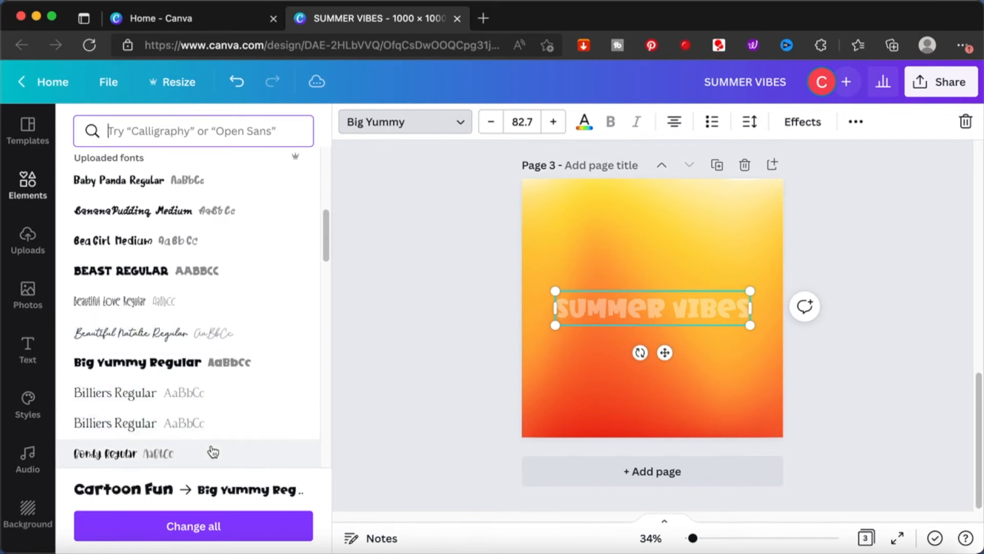
click(132, 332)
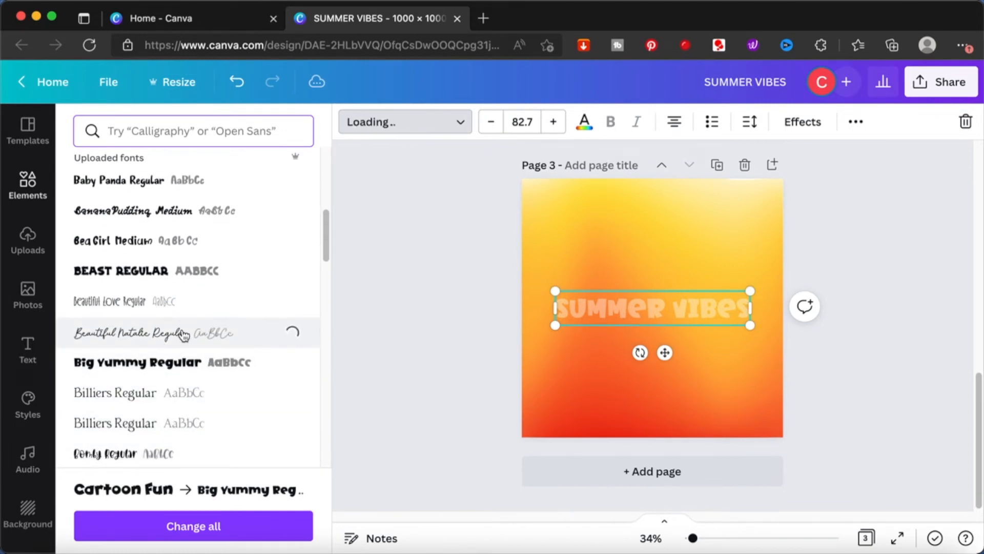
click(135, 332)
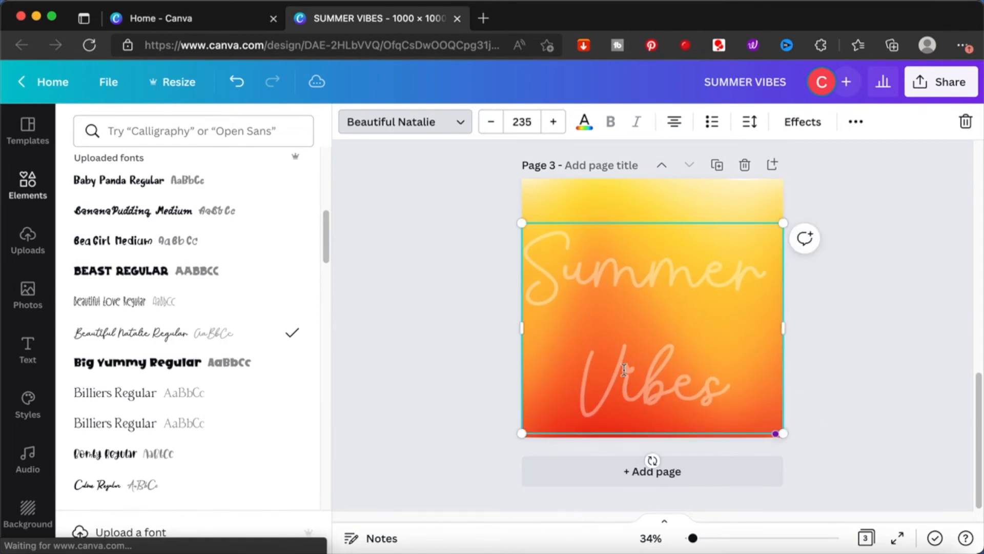
mouse_move(808, 143)
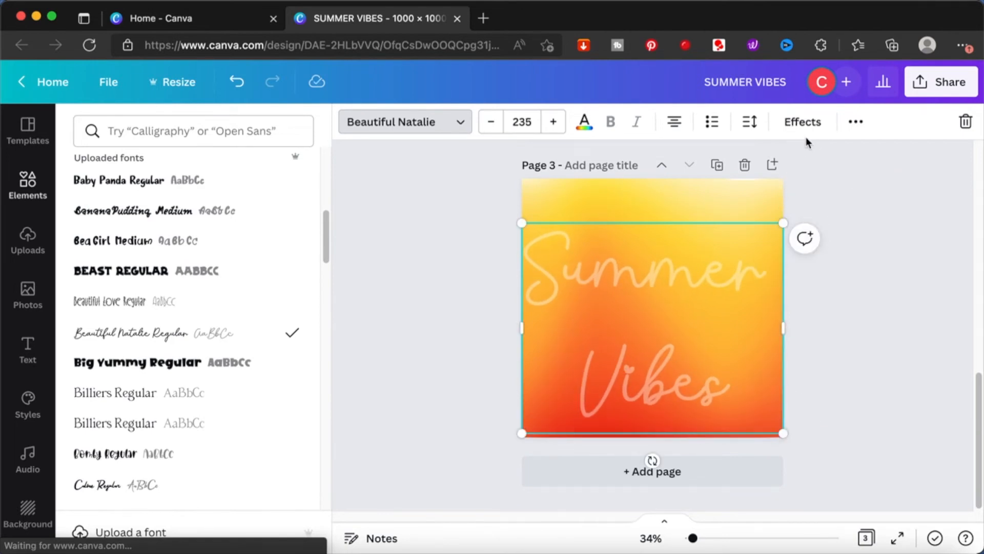
click(802, 121)
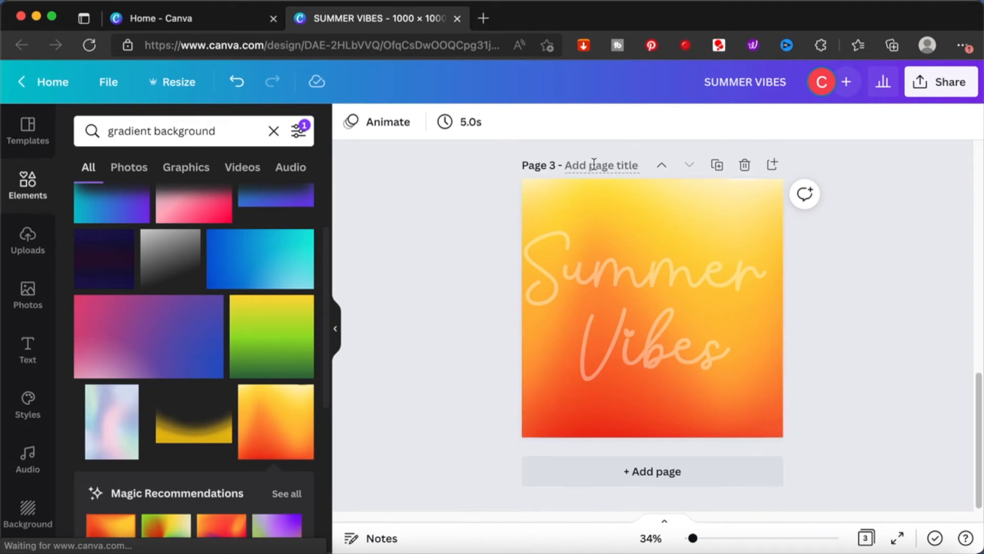
Title page 3 'summer vibes yellow orange gradient'
text(summer vibes)
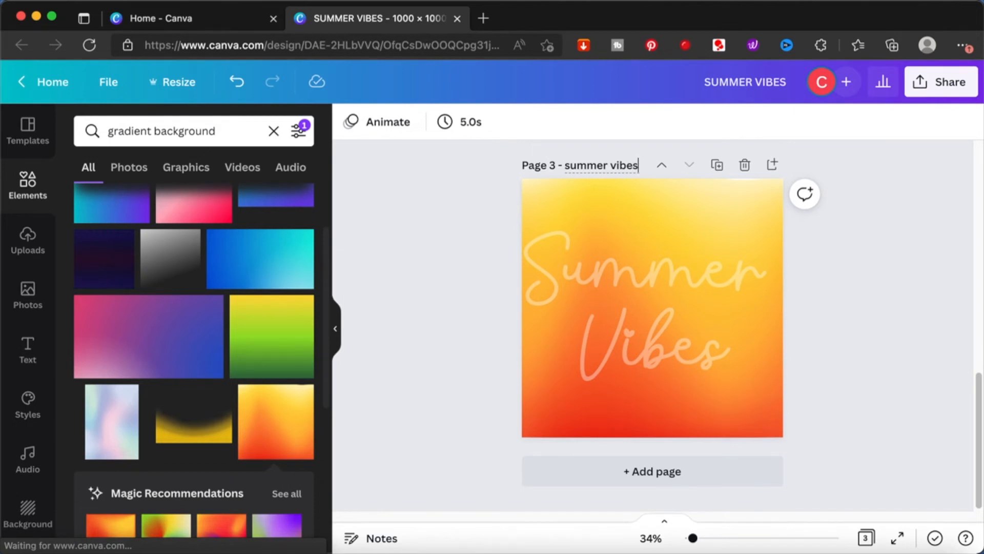
text(yello)
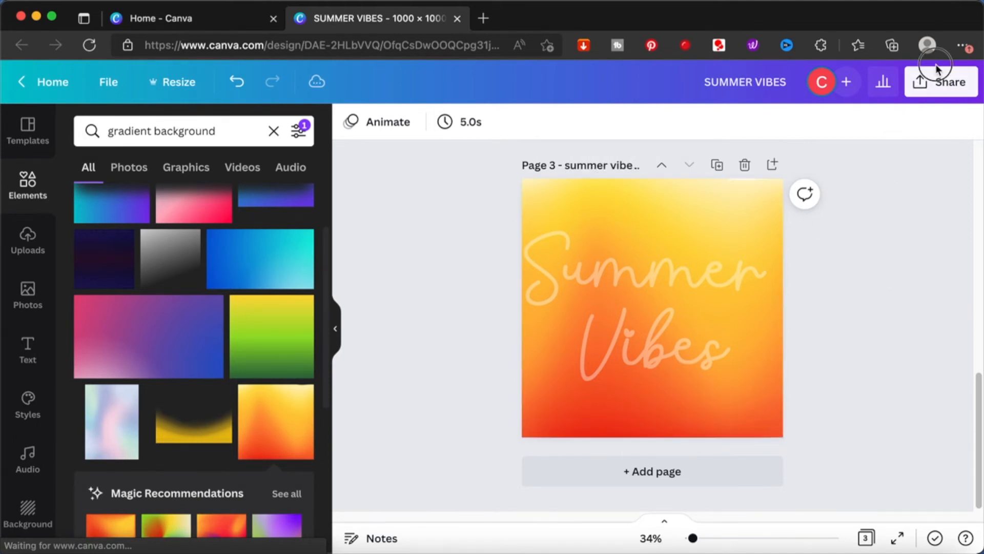
Download pages 1–3 as PNGs and check the browser's downloads list
click(941, 82)
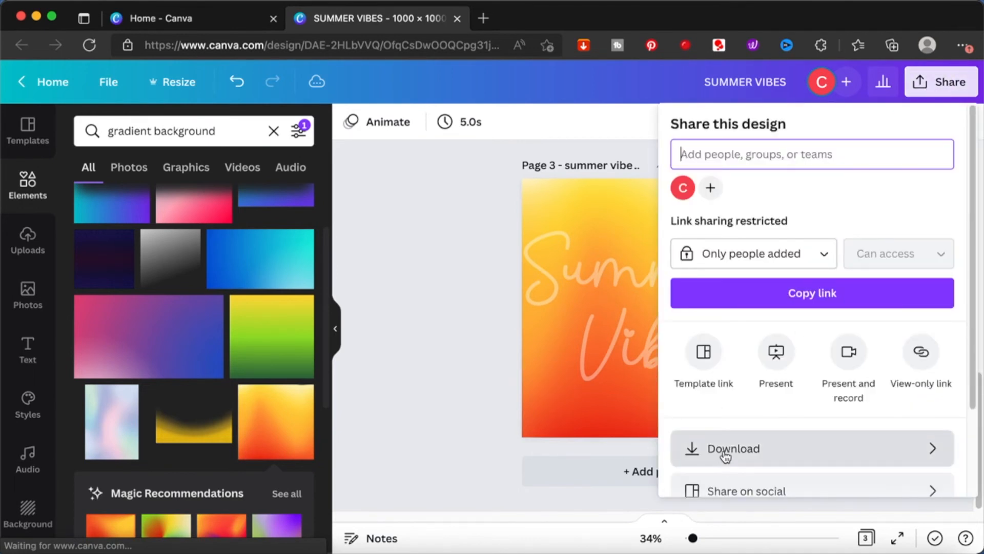
click(734, 448)
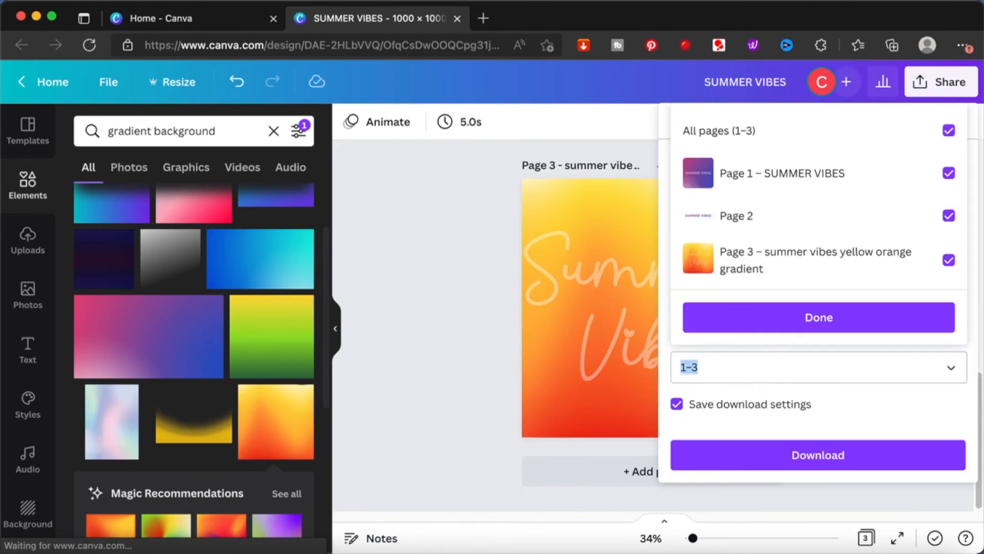
click(817, 454)
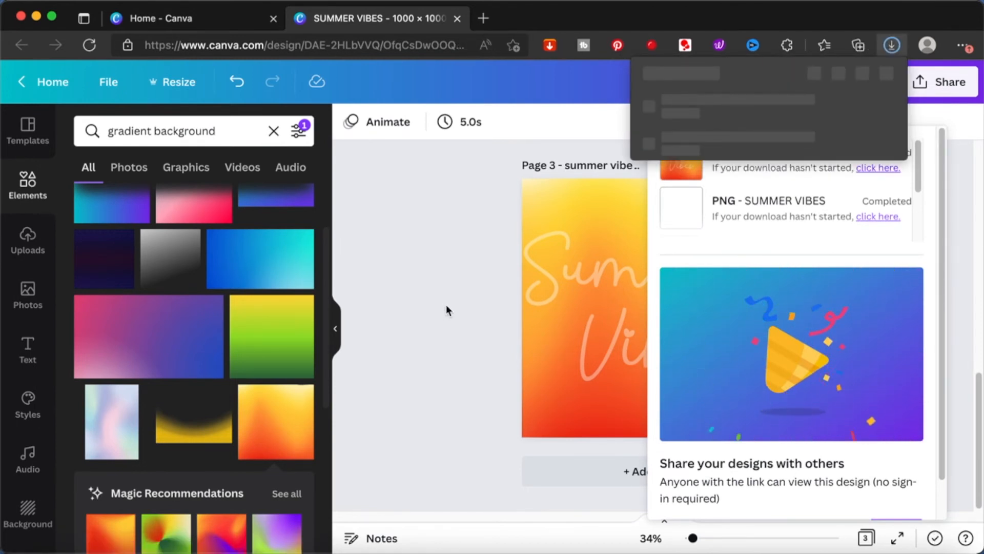
click(891, 44)
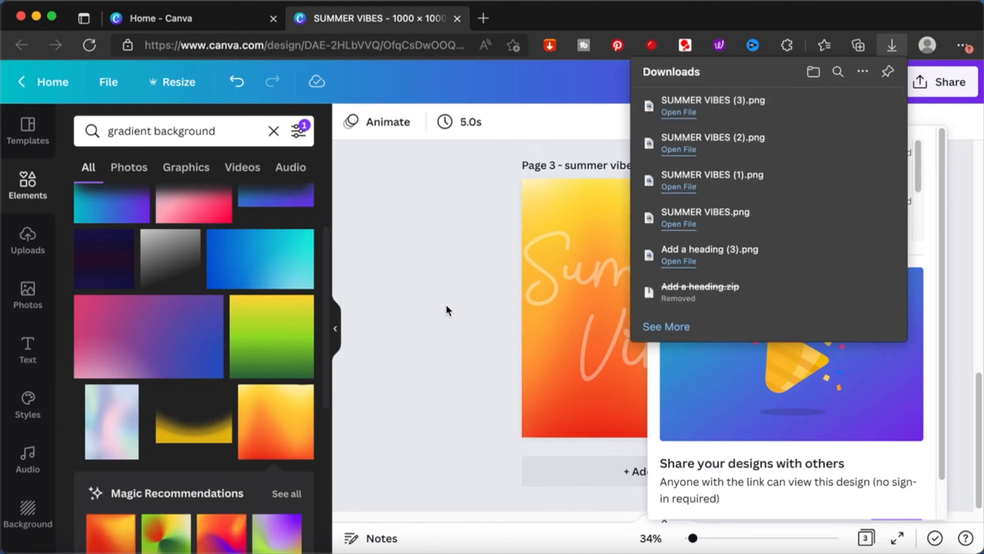
click(435, 301)
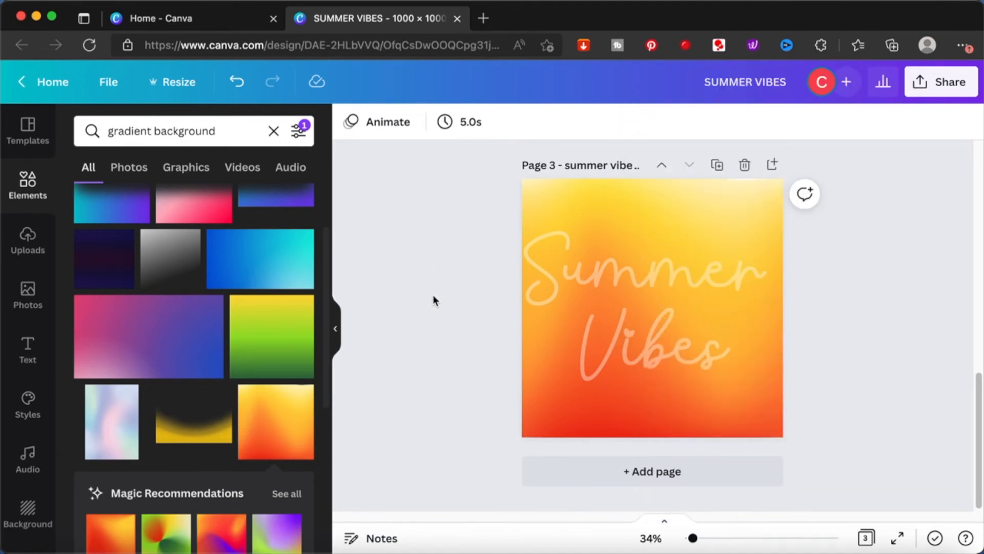
mouse_move(652, 475)
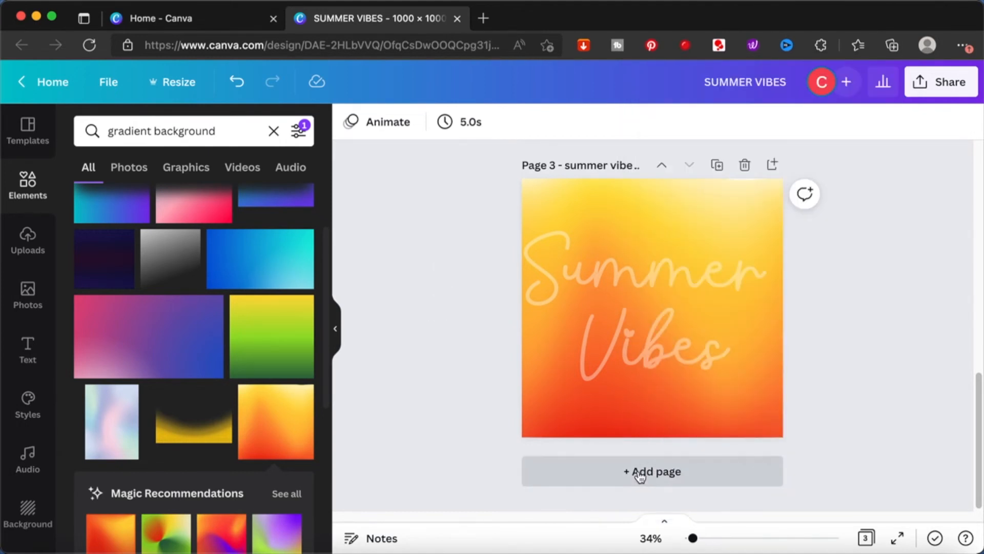
Add a blank page 4 and upload 'SUMMER VIBES (3).png' into the design's Uploads media
click(652, 471)
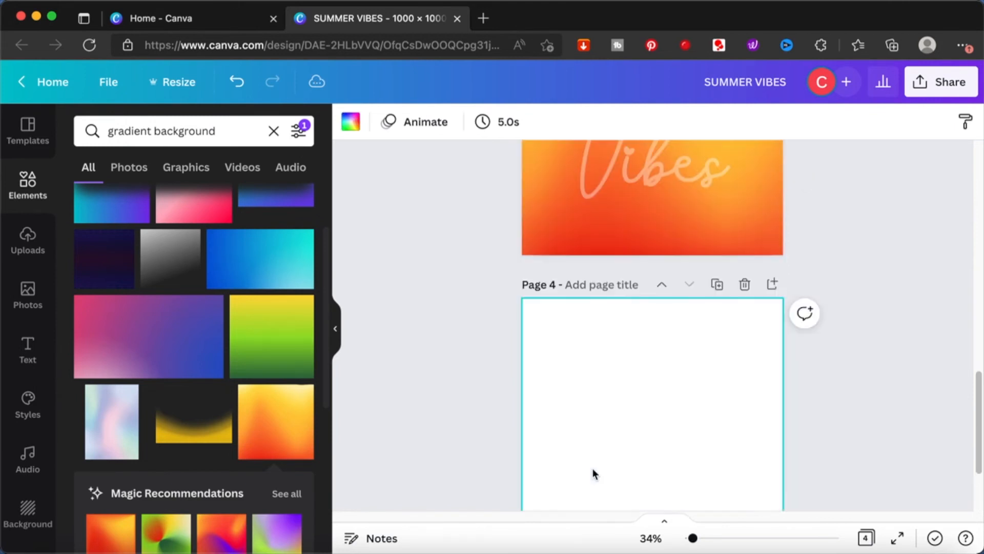
click(28, 240)
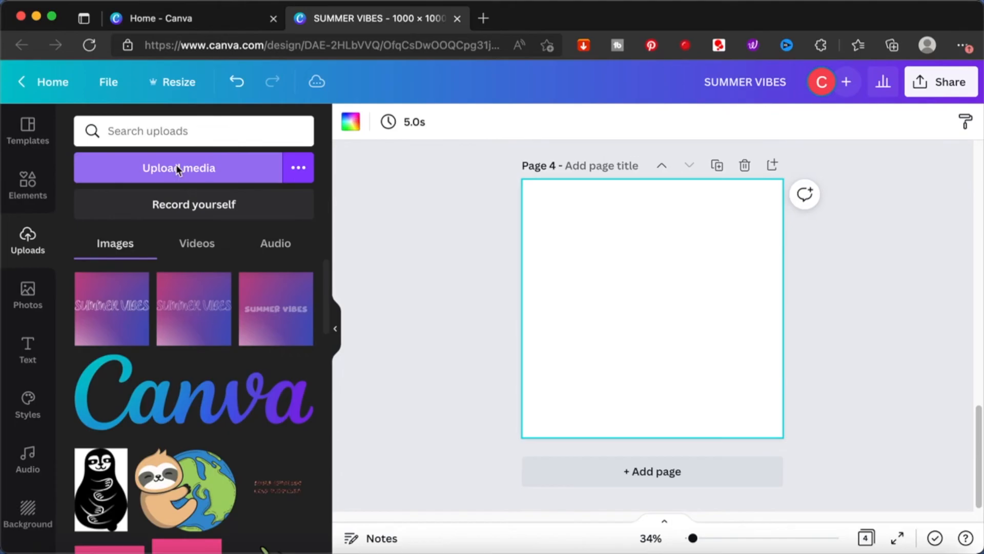
click(178, 167)
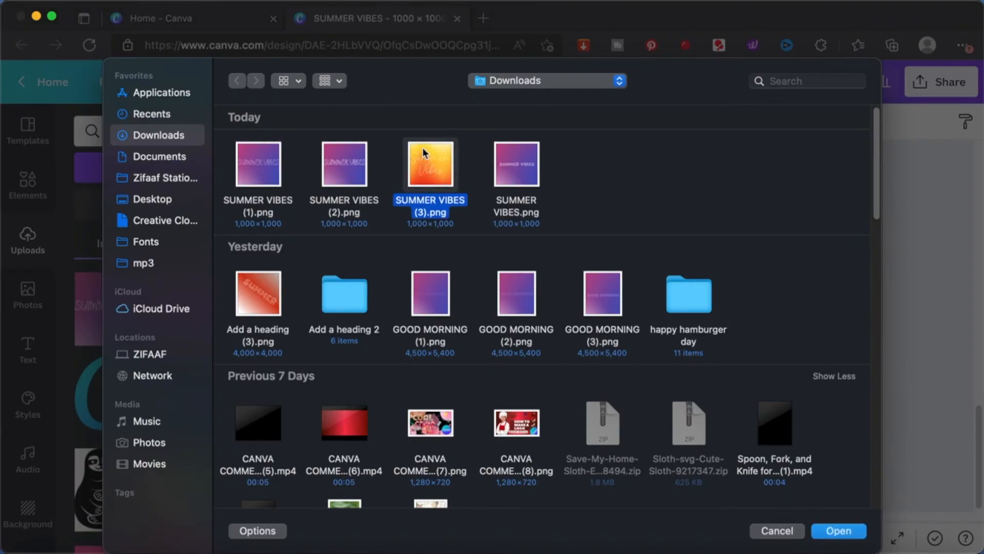
click(837, 530)
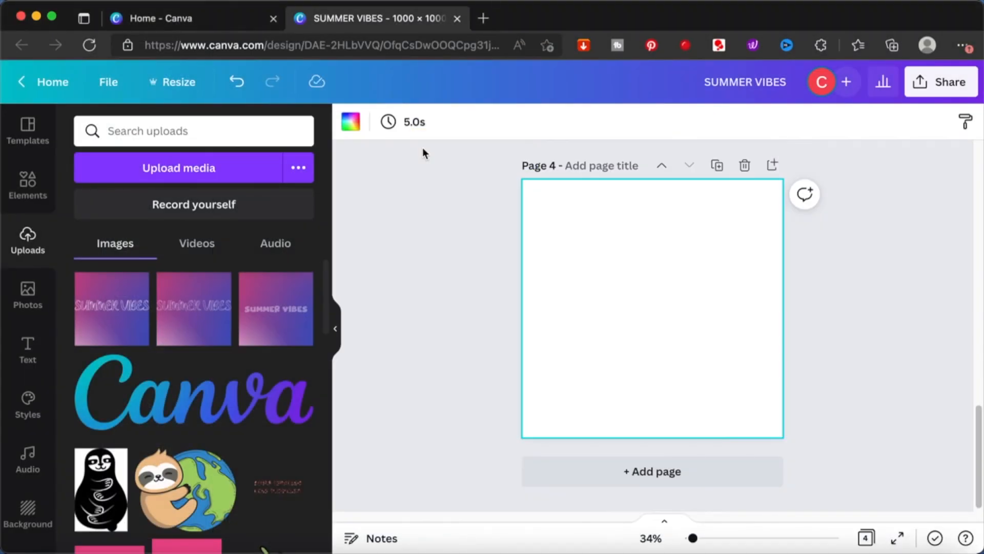
scroll(down, 3)
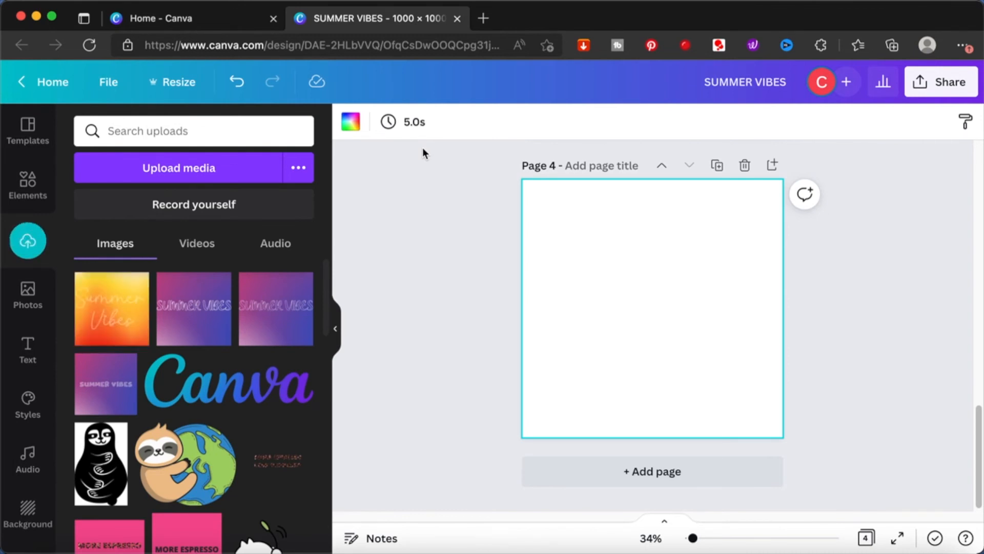
mouse_move(112, 308)
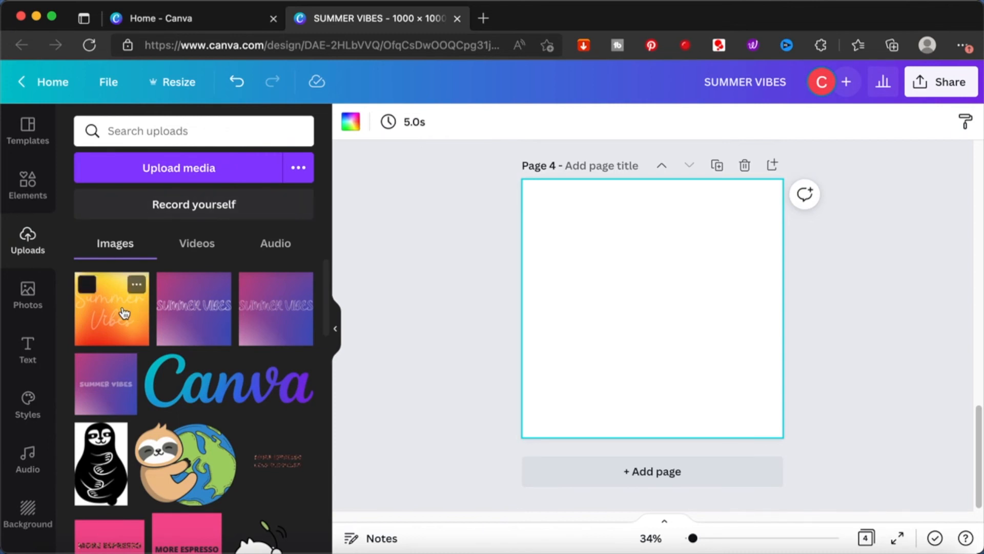
Place the gradient Summer Vibes image on page 4, remove its background with BG Remover and enlarge it to fill the page
click(112, 308)
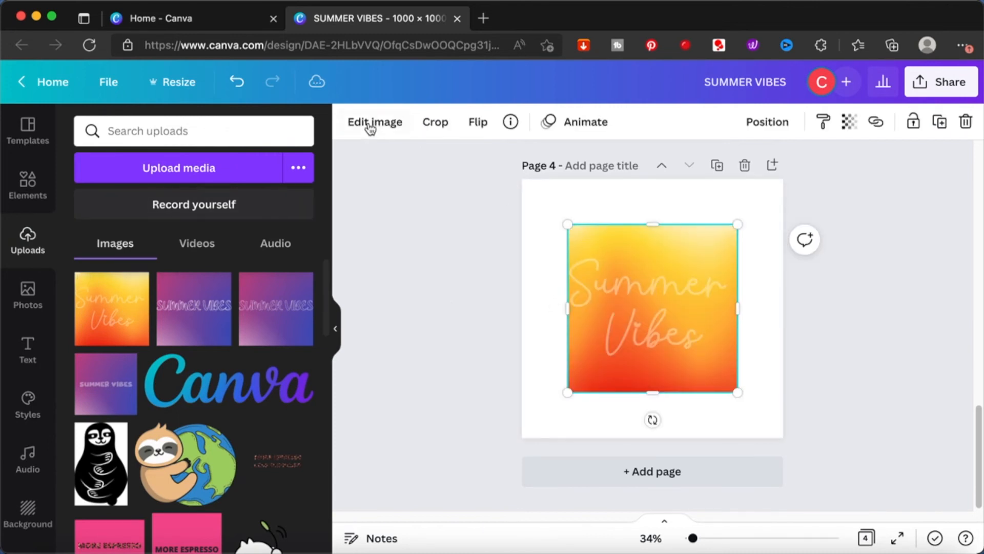
click(374, 122)
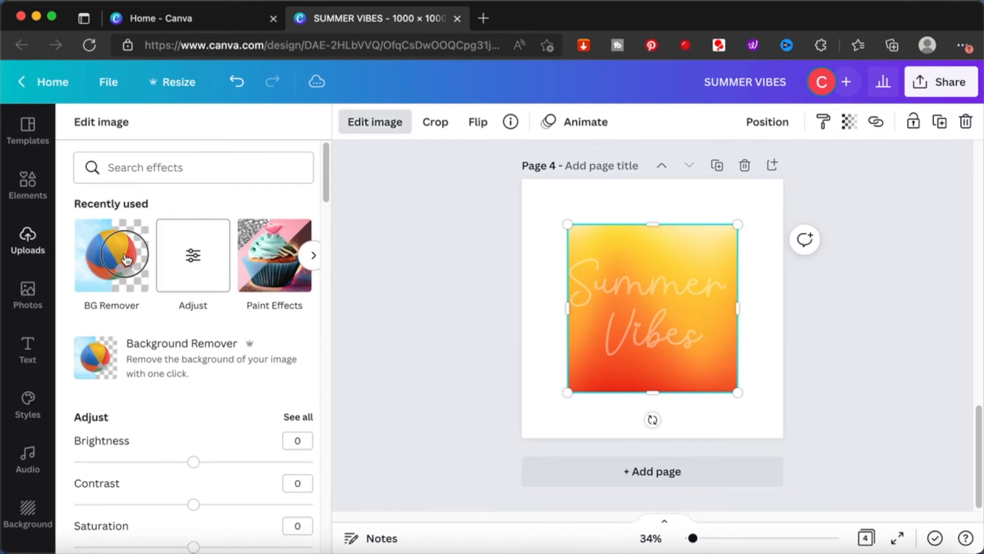
click(111, 256)
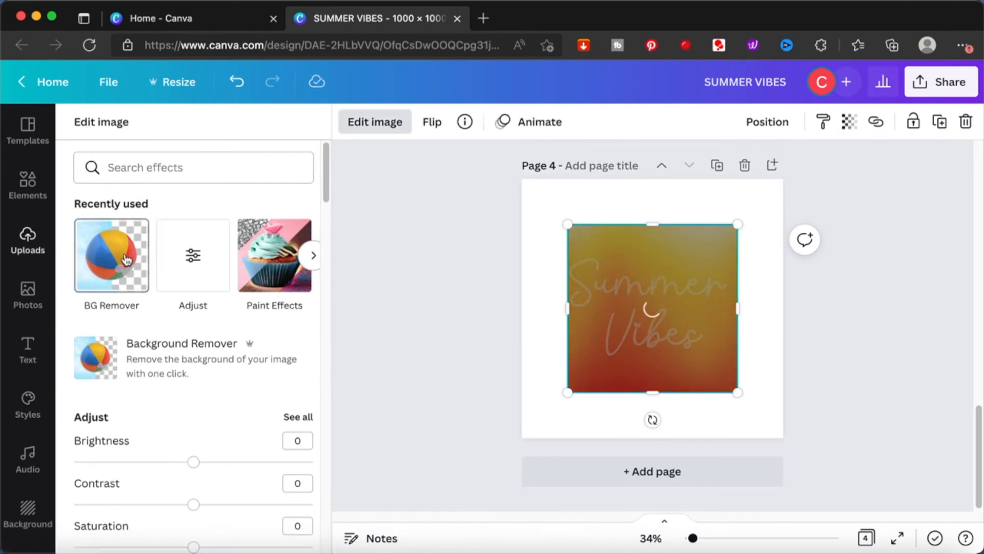
click(111, 256)
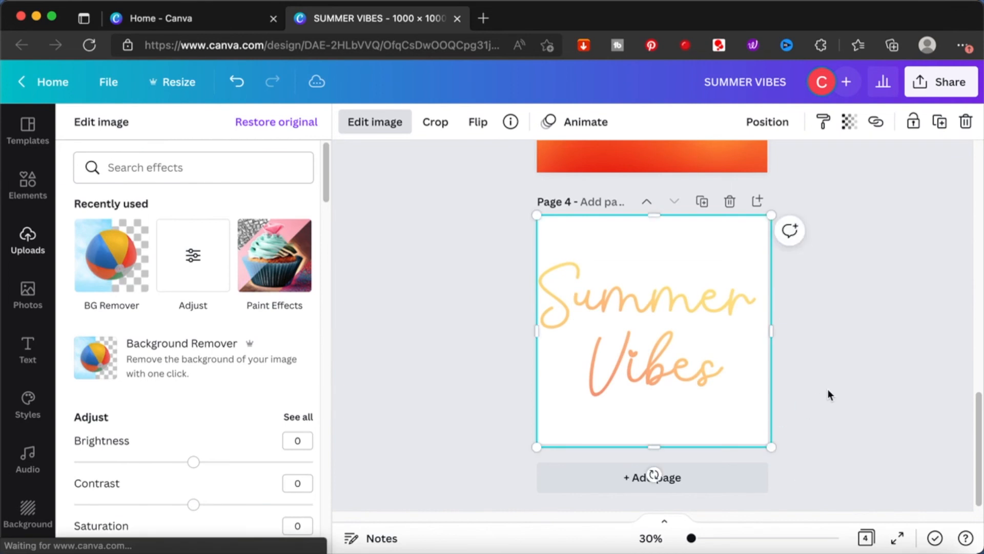
click(28, 239)
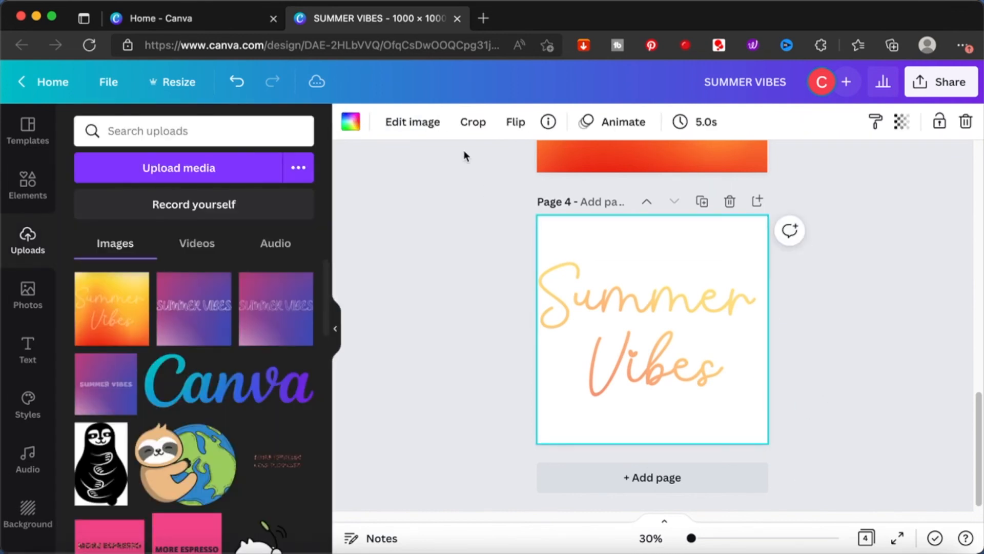
Fill page 4's background with black from Document Colors, undoing and reselecting so the lettering stays visible
click(351, 122)
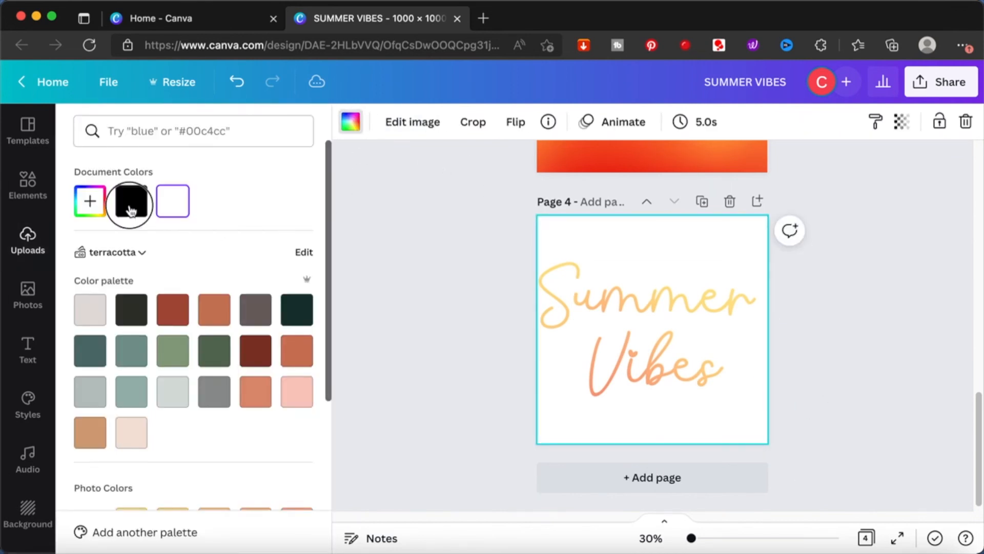
click(130, 202)
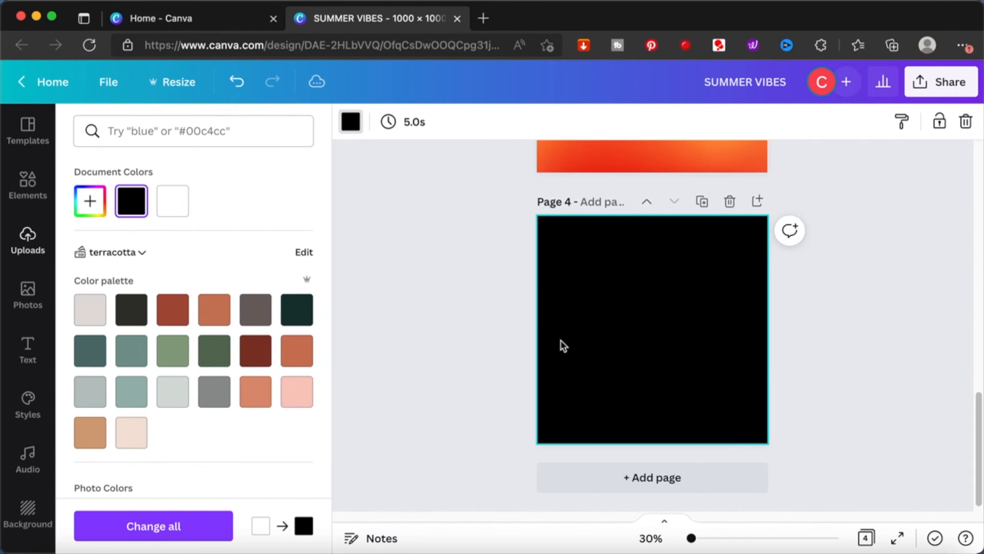
click(173, 201)
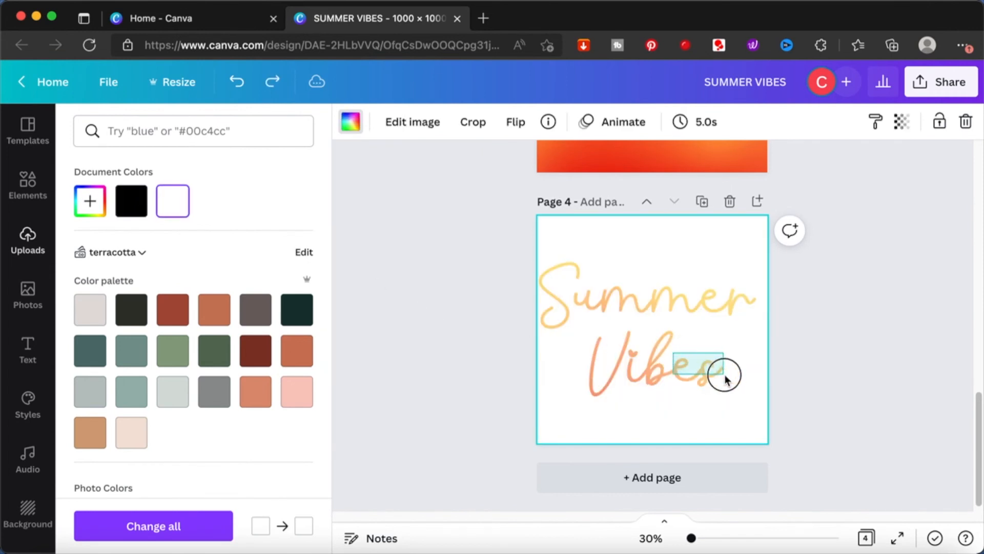
click(28, 240)
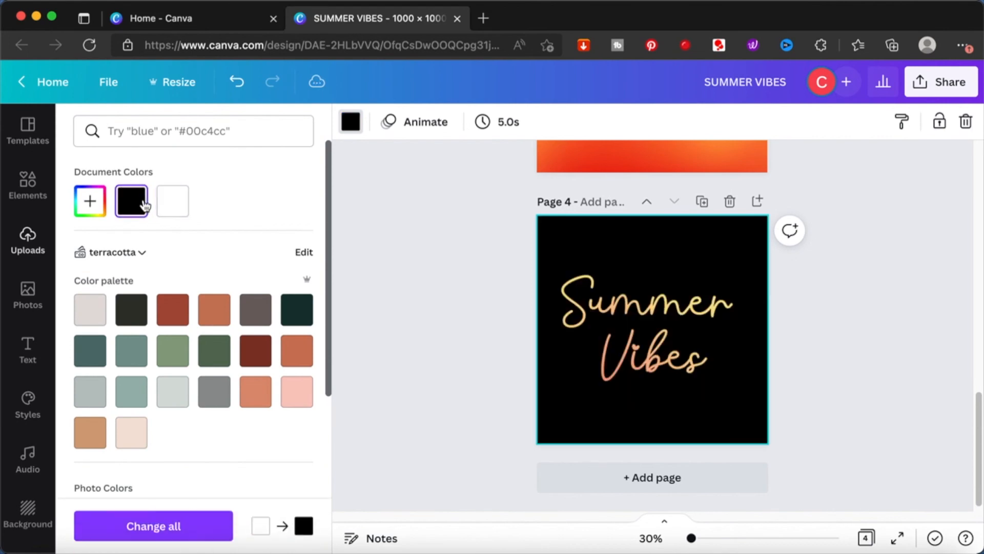
click(27, 240)
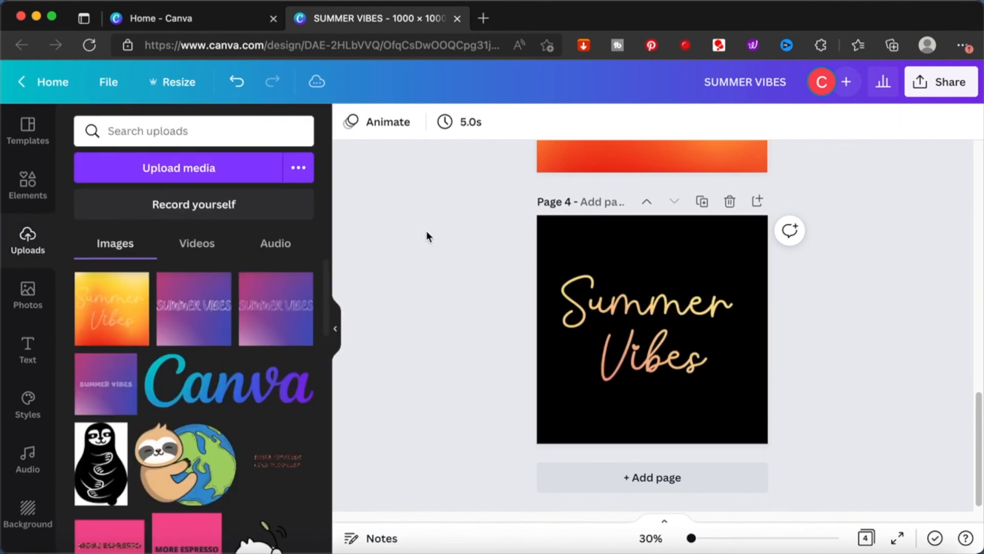
scroll(up, 3)
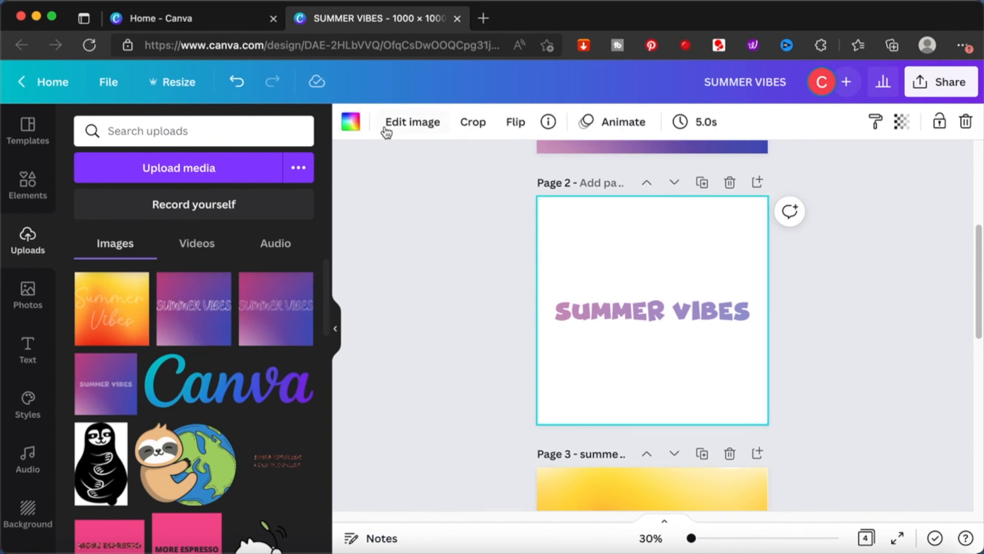
Detach page 2's SUMMER VIBES image from the background, make the background black and enlarge the image across the page
right_click(651, 309)
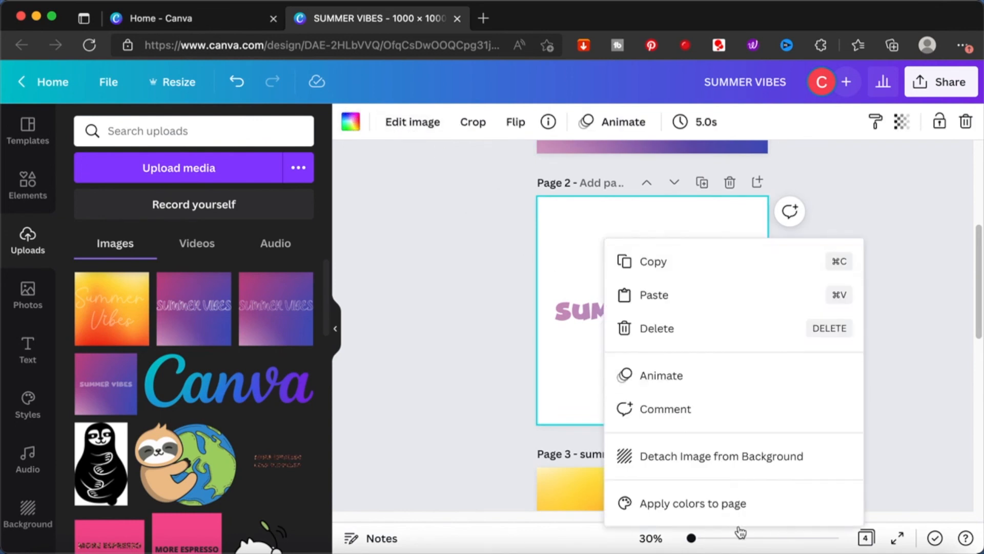
click(455, 214)
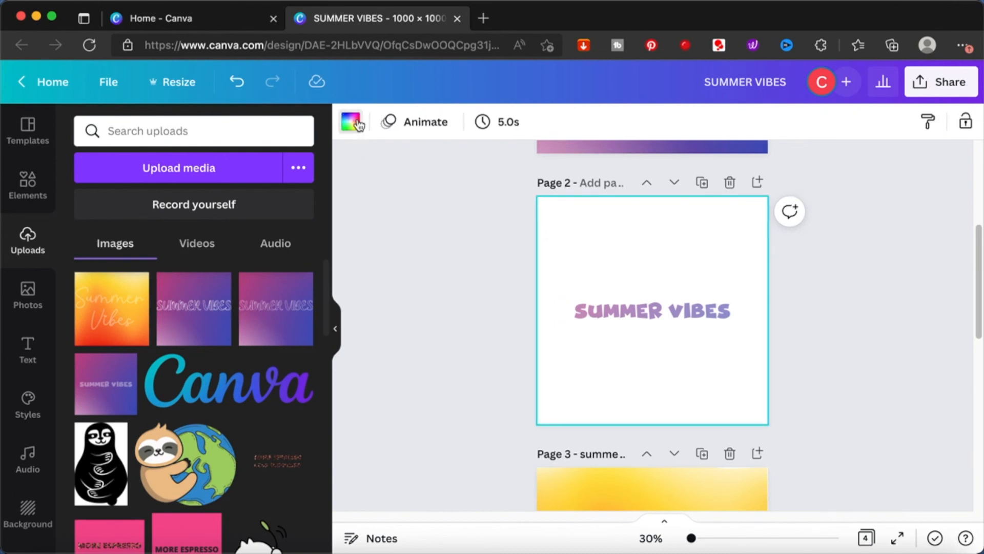
click(351, 122)
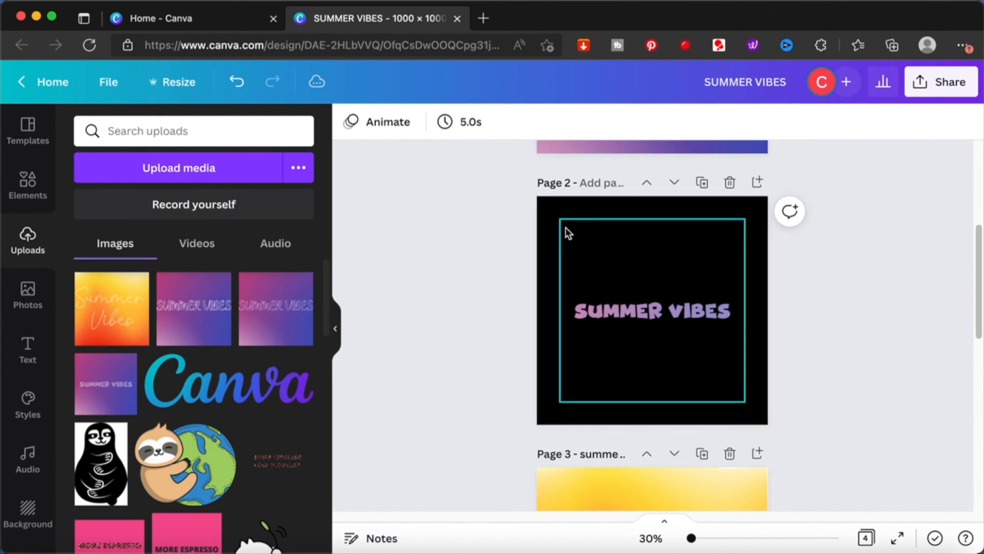
click(651, 310)
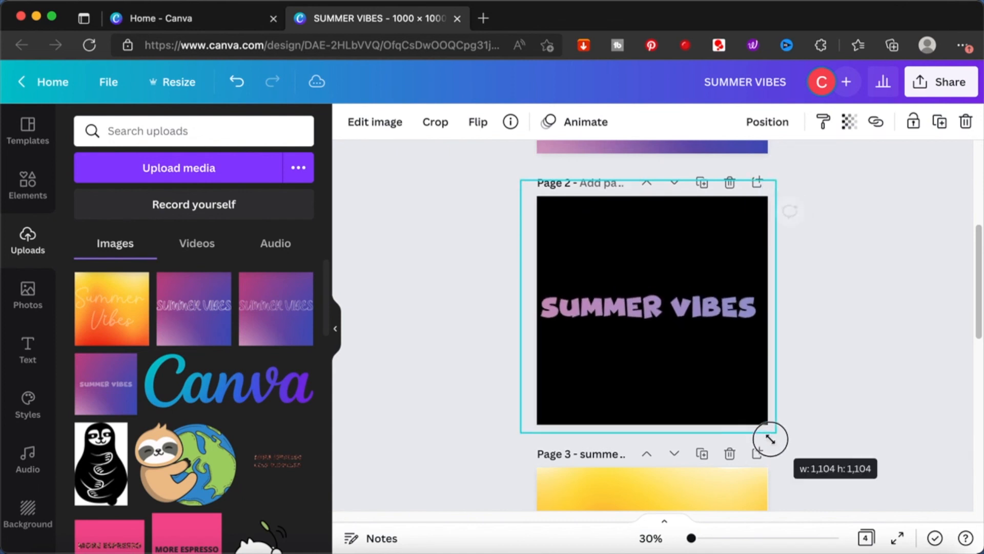
click(849, 398)
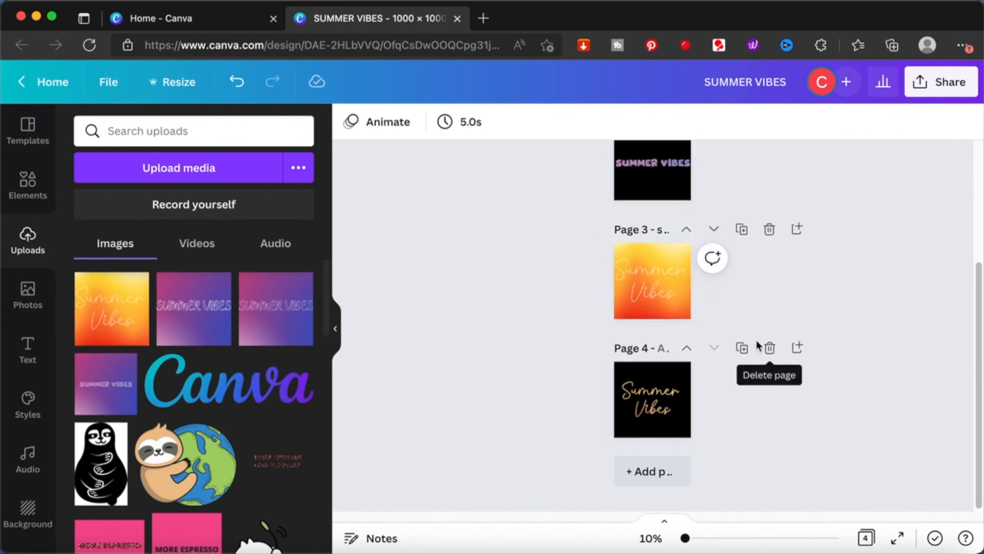
mouse_move(897, 160)
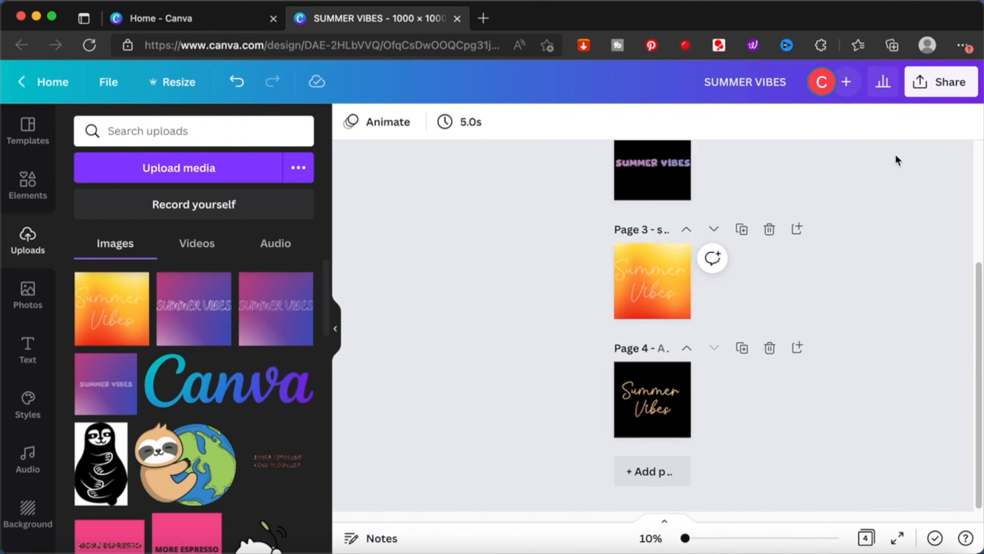
mouse_move(904, 180)
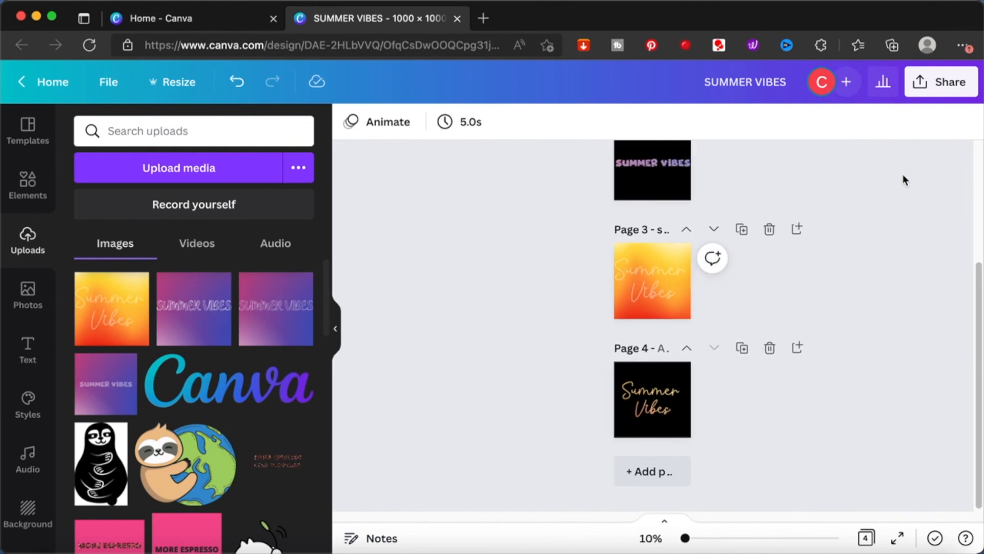